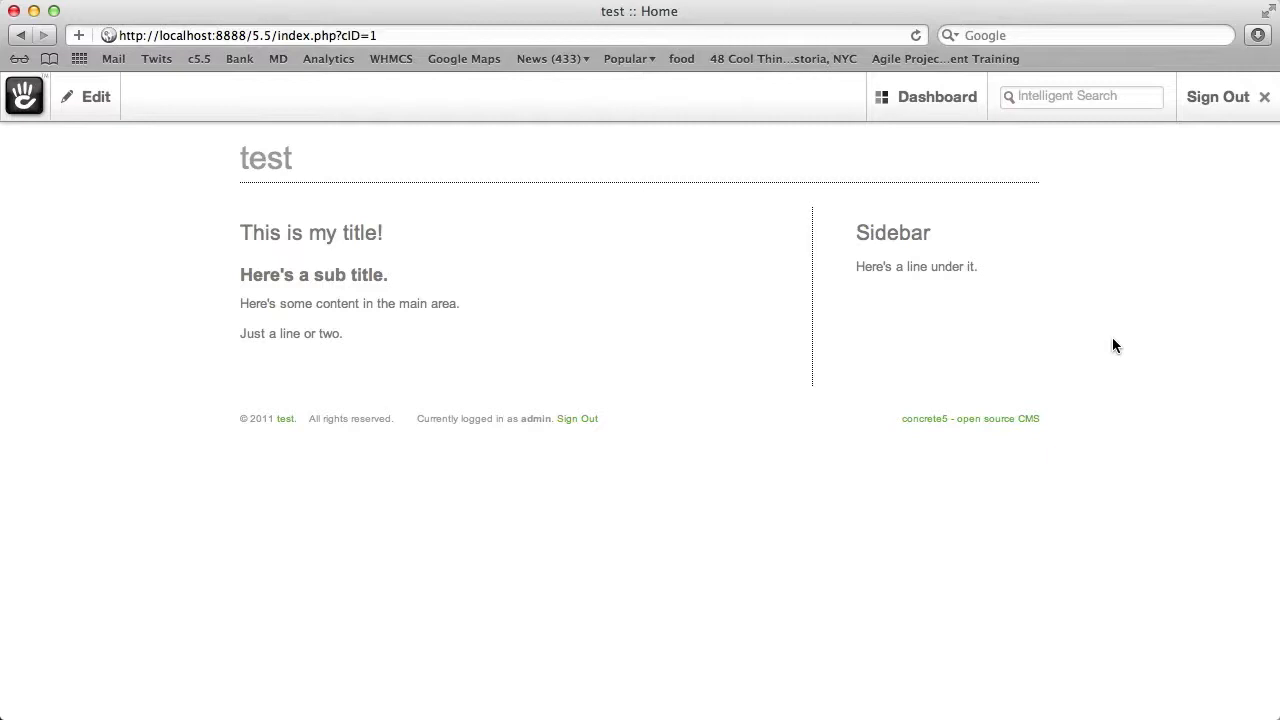
mouse_move(96, 198)
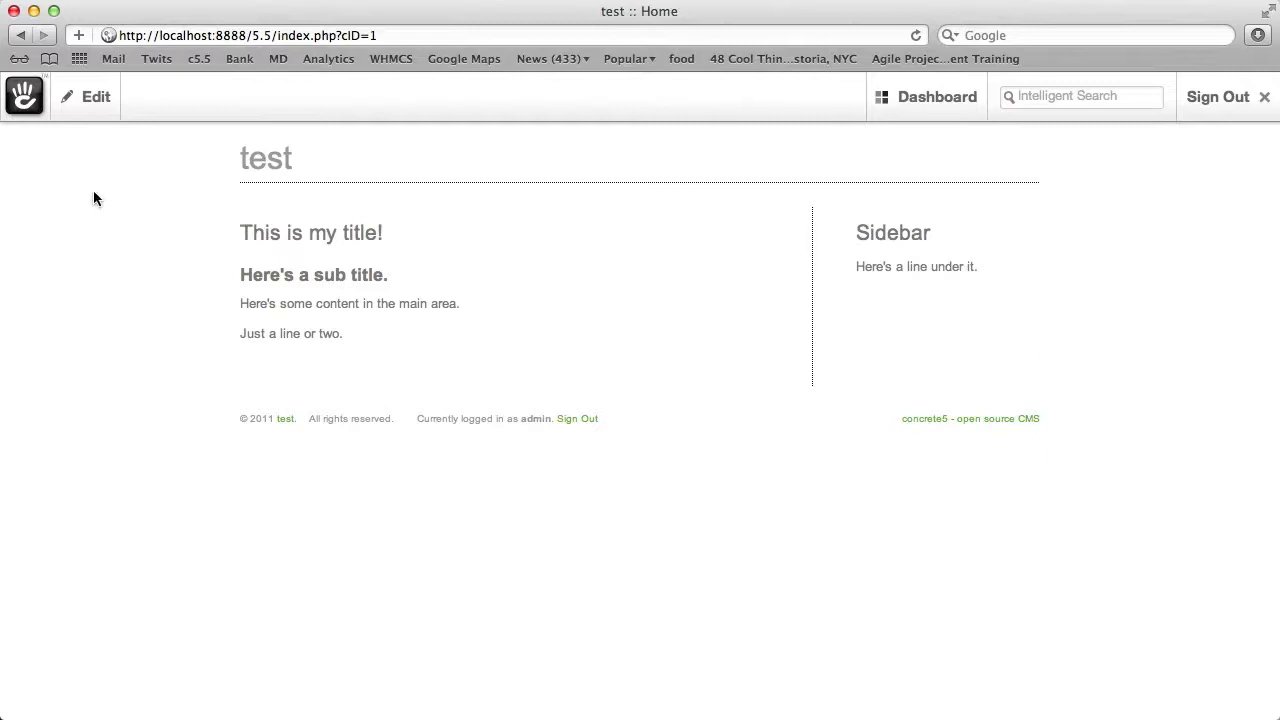
Step: Put the home page into edit mode and bring up the main content block's menu
click(95, 96)
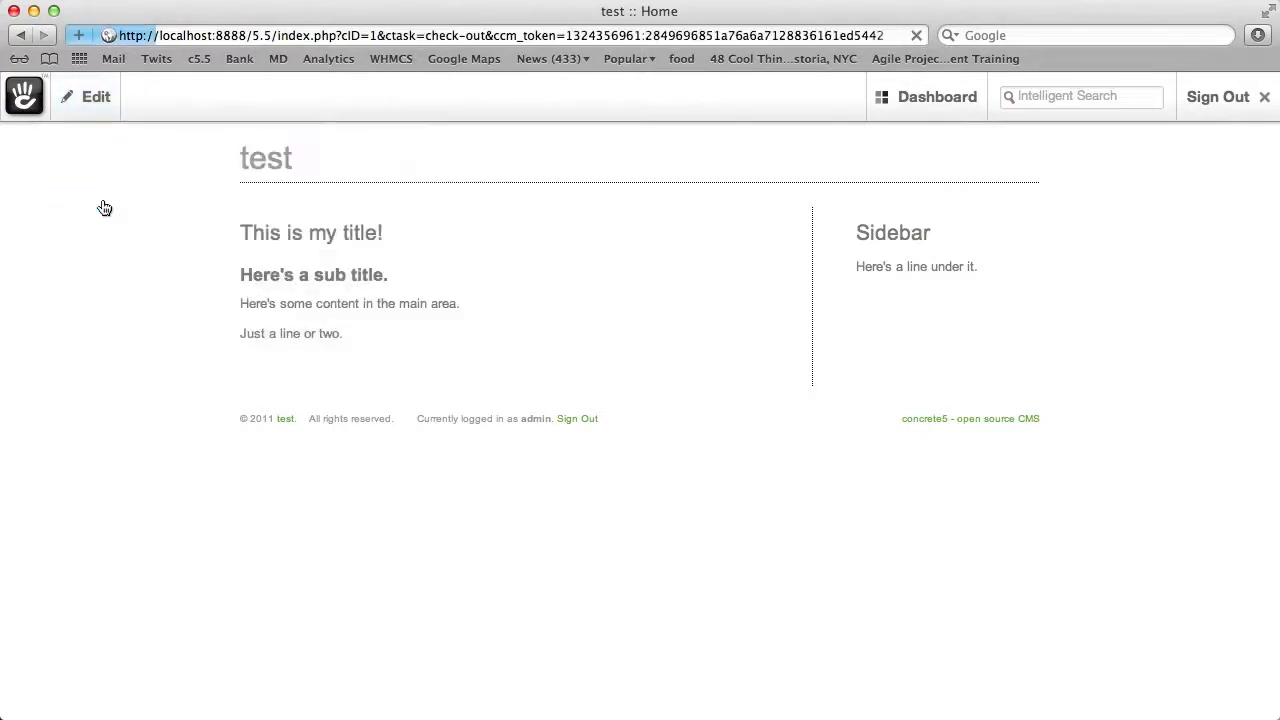
click(95, 97)
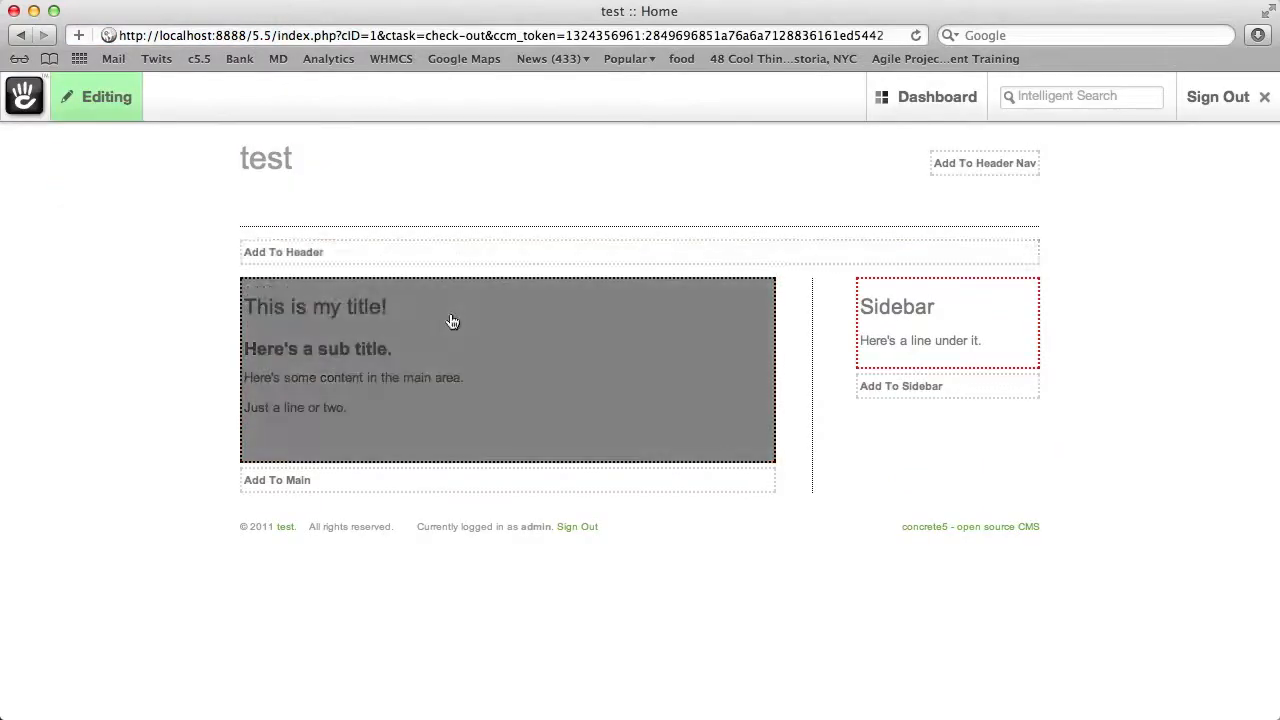
click(450, 320)
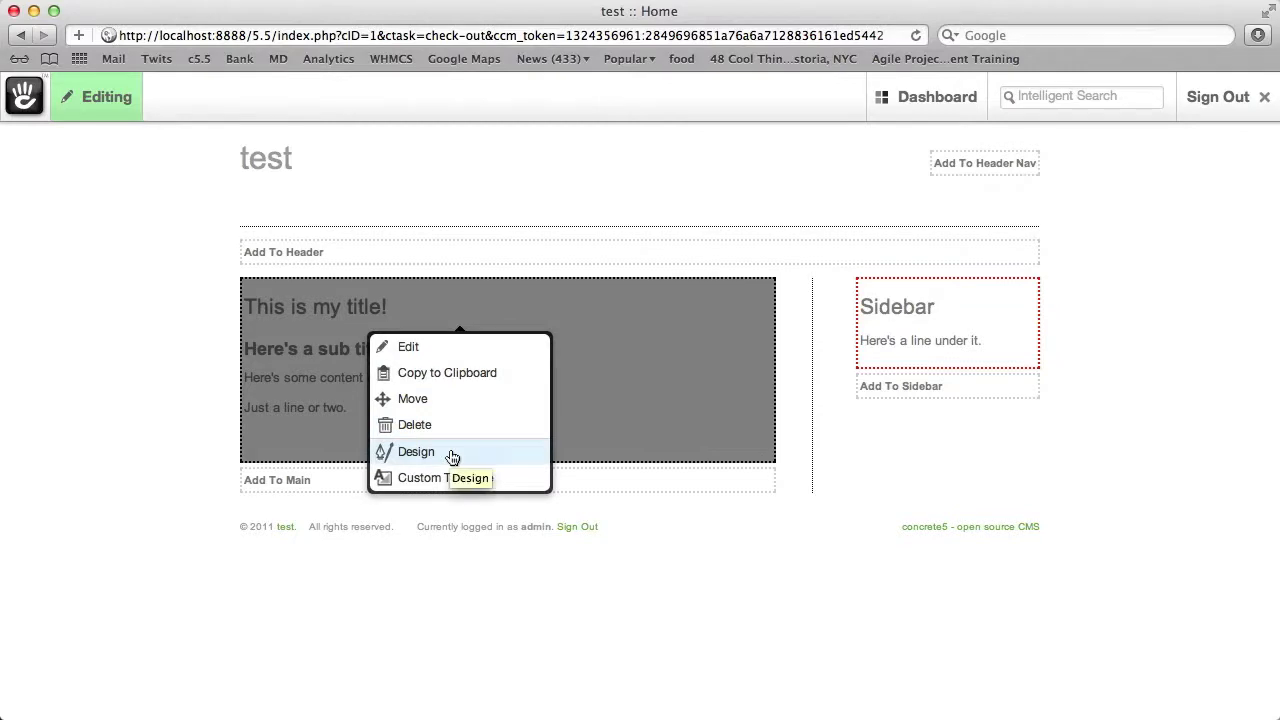
Step: Style the main content block with Times New Roman font at size 44 and save
click(416, 451)
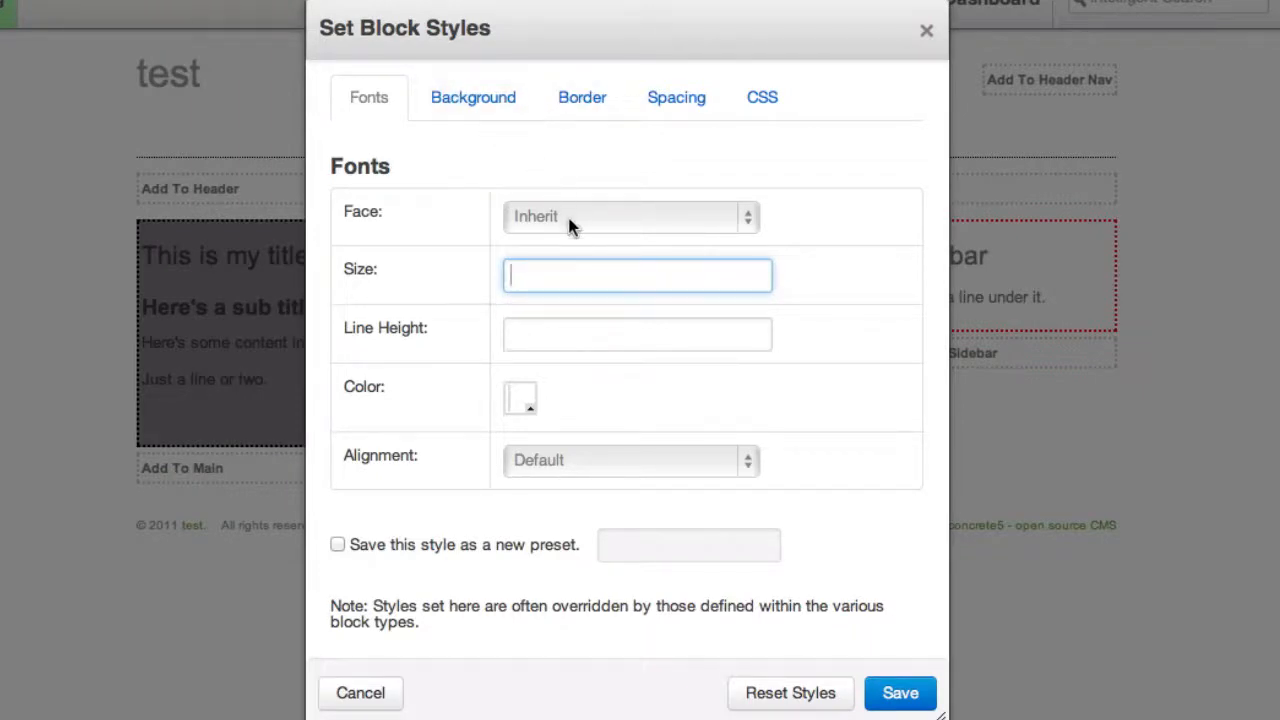
click(630, 216)
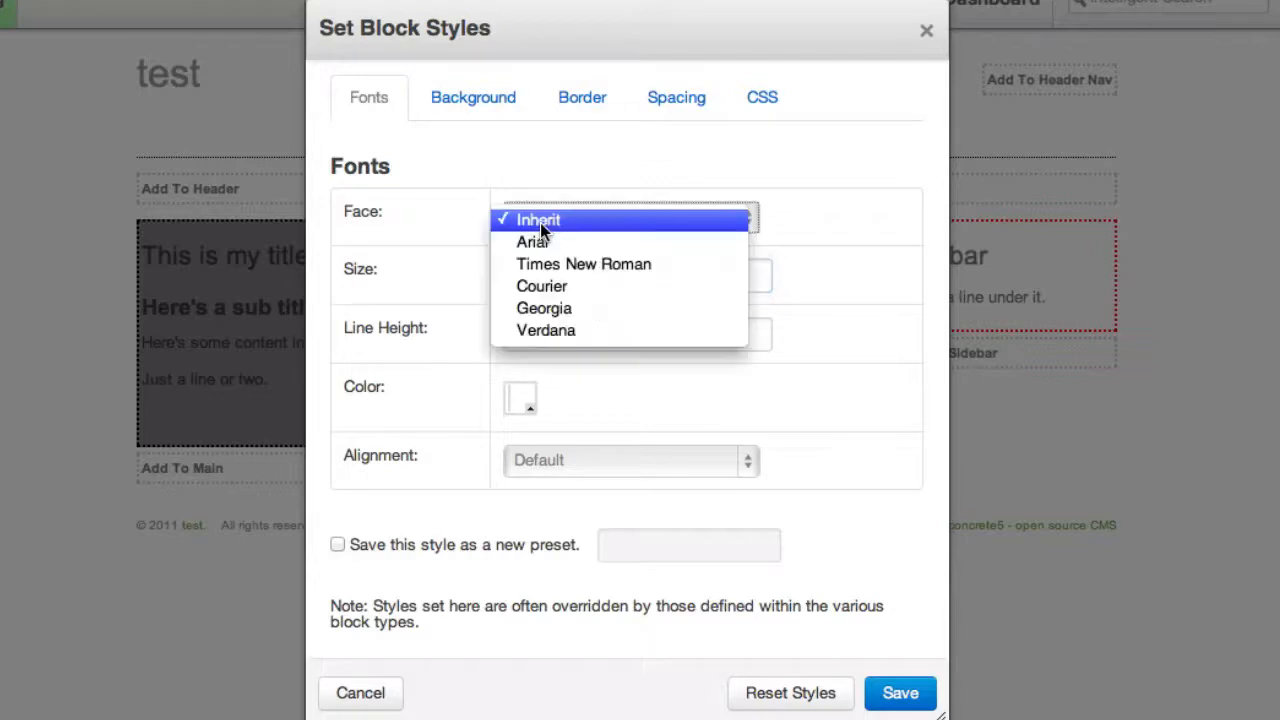
click(583, 264)
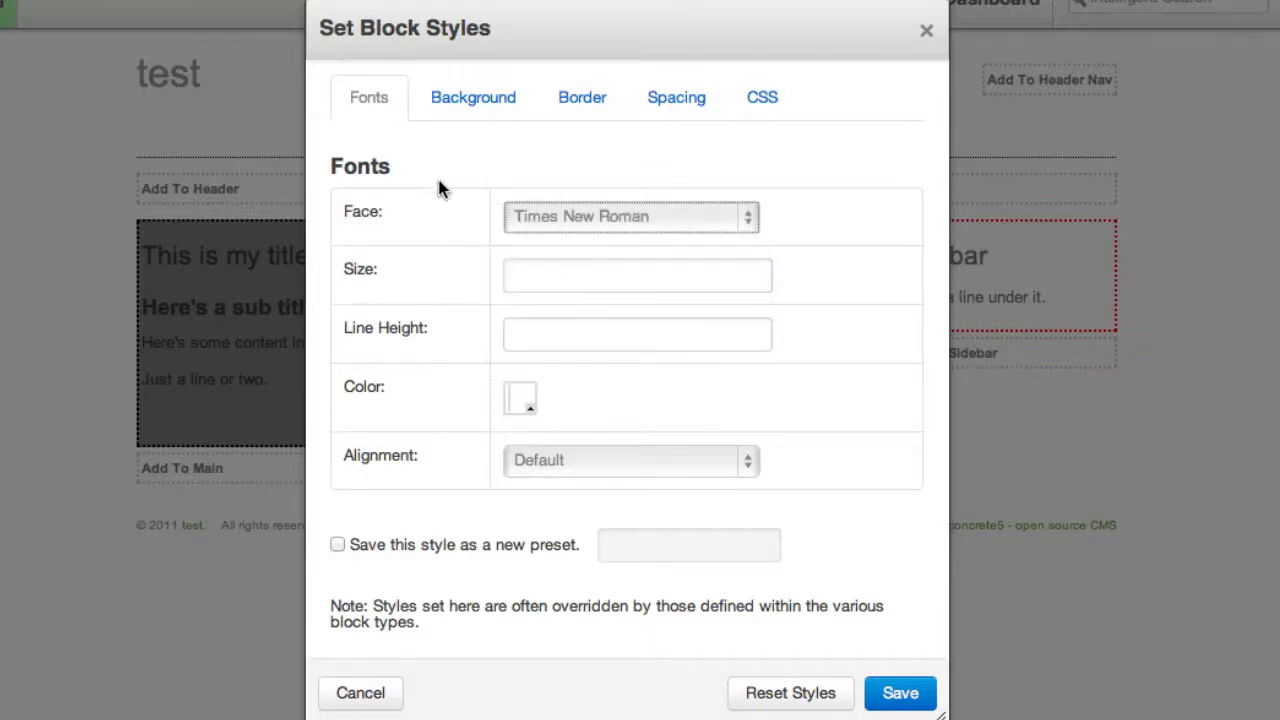
click(637, 275)
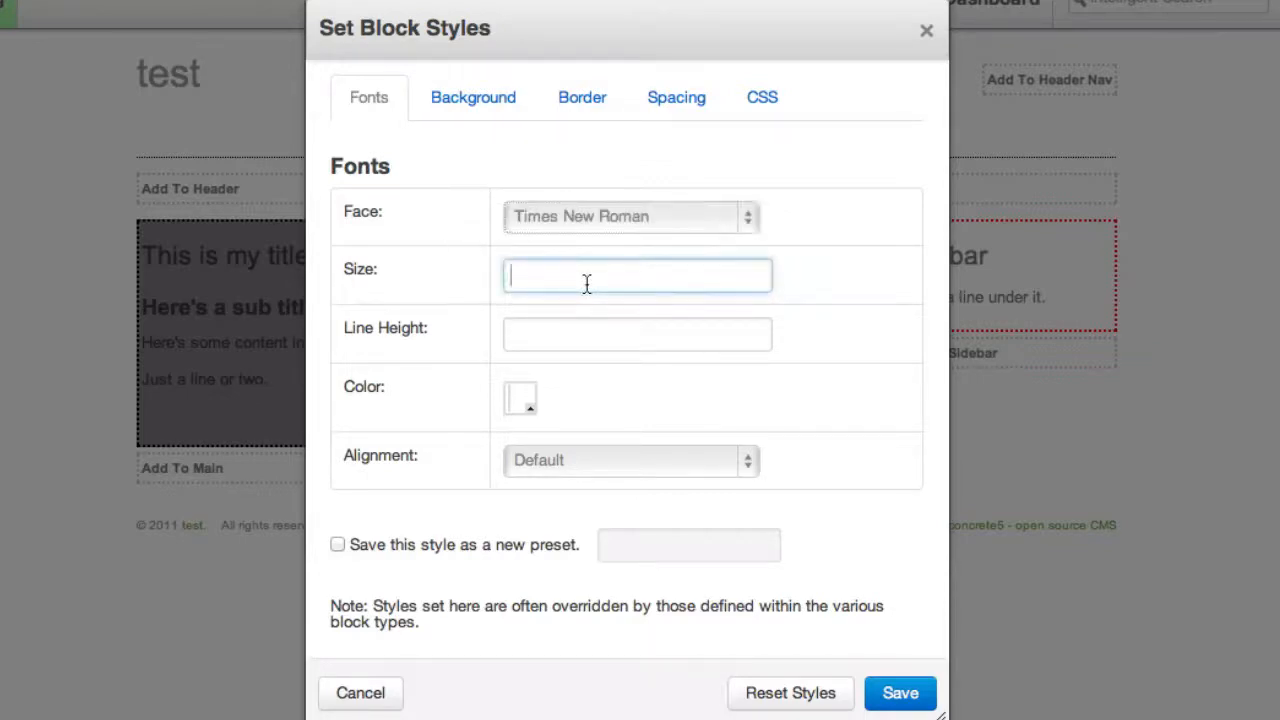
text(44)
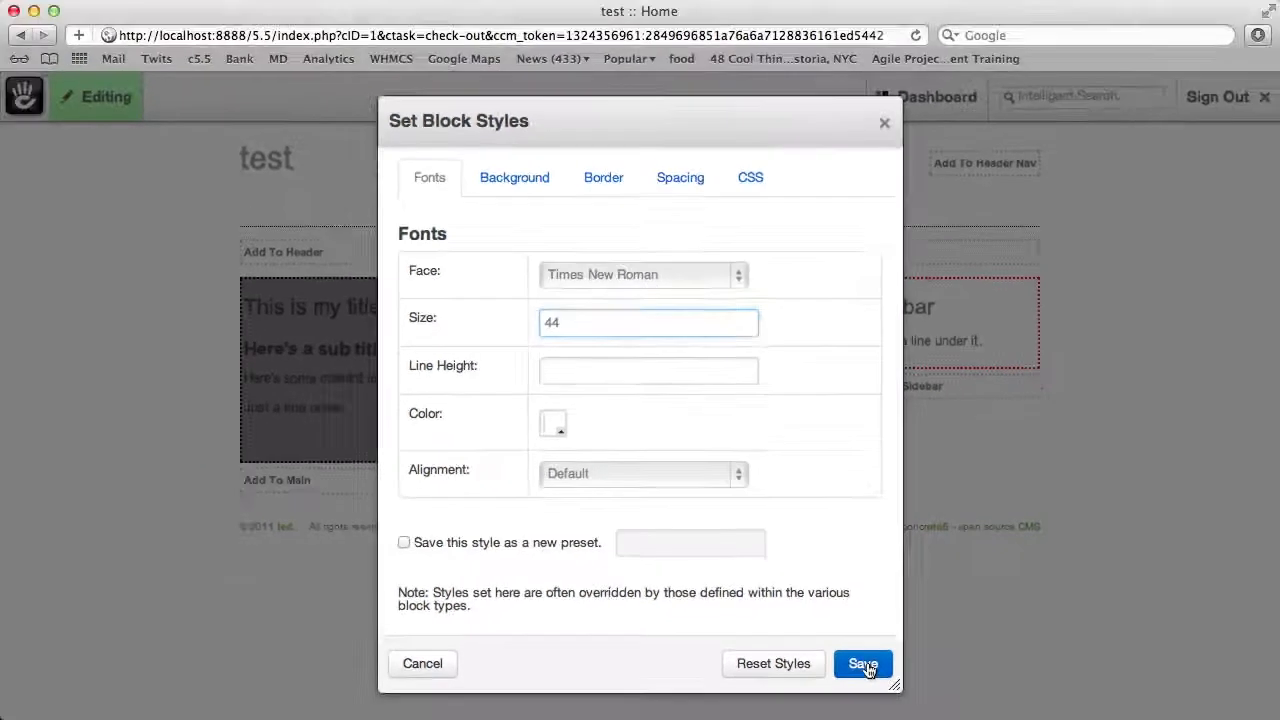
click(862, 663)
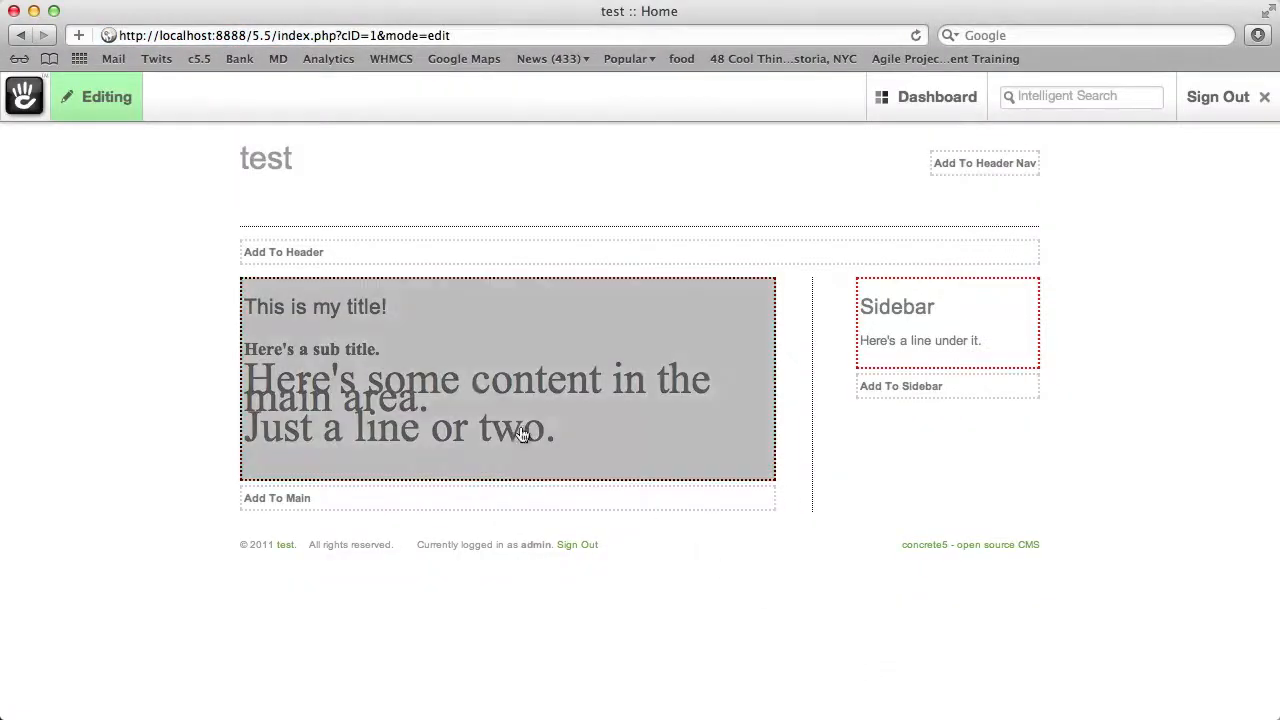
mouse_move(98, 210)
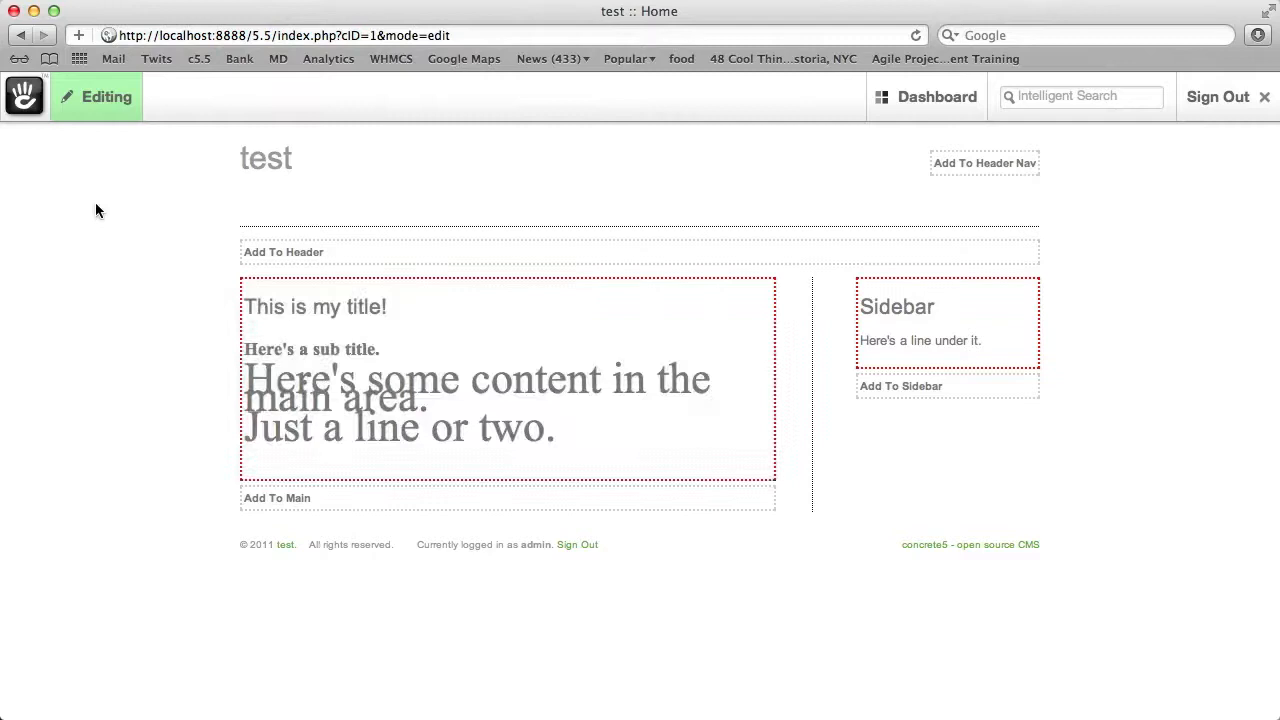
mouse_move(95, 154)
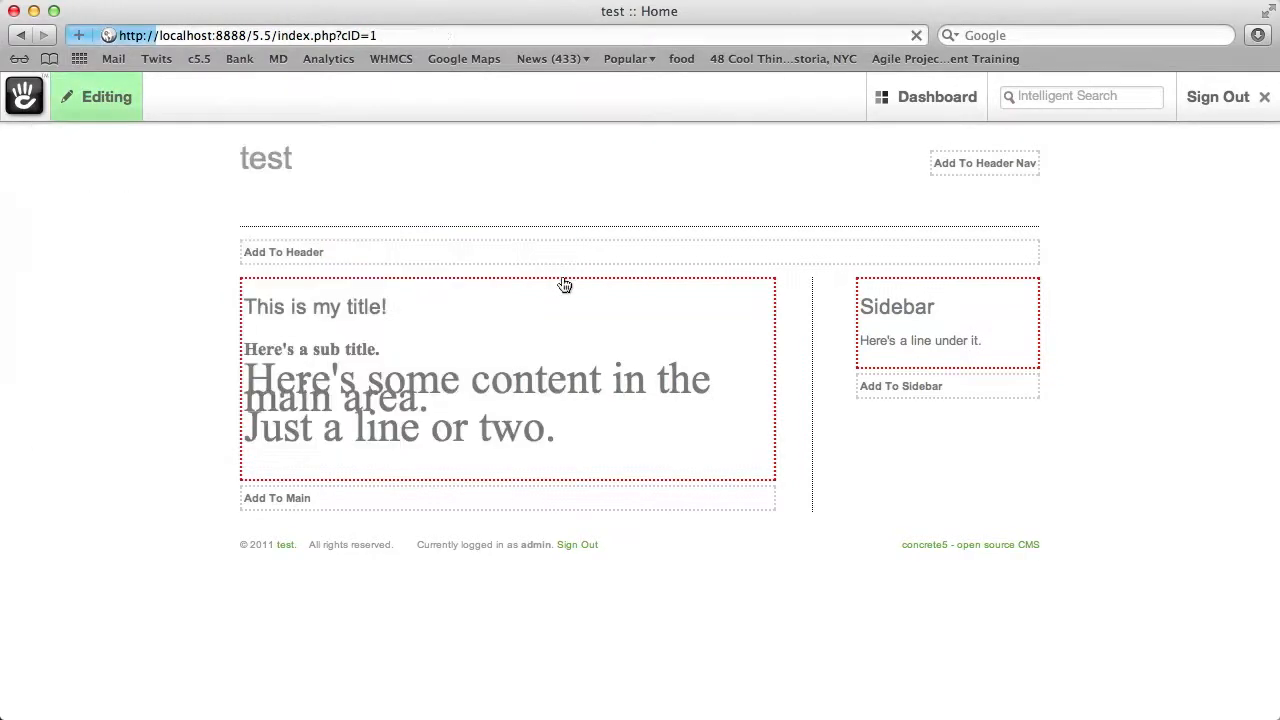
Step: Publish the home page edits to show the enlarged Times New Roman text live
click(95, 96)
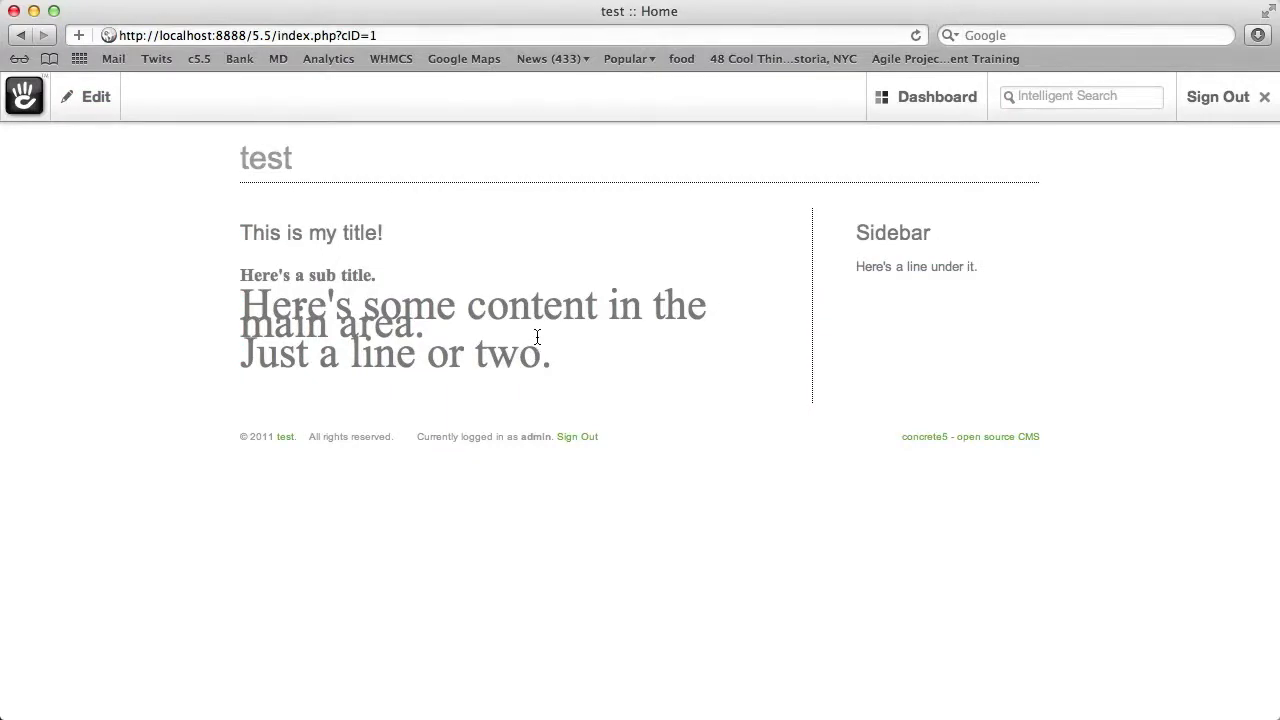
mouse_move(1161, 370)
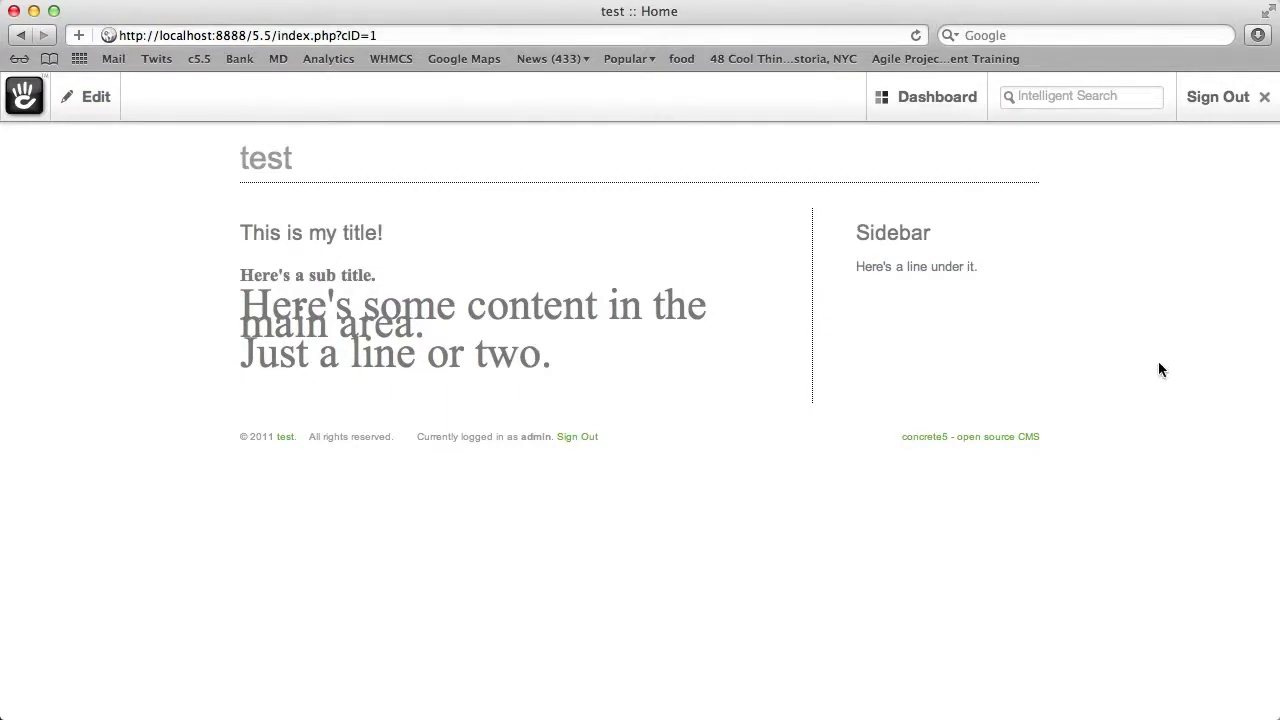
mouse_move(1178, 371)
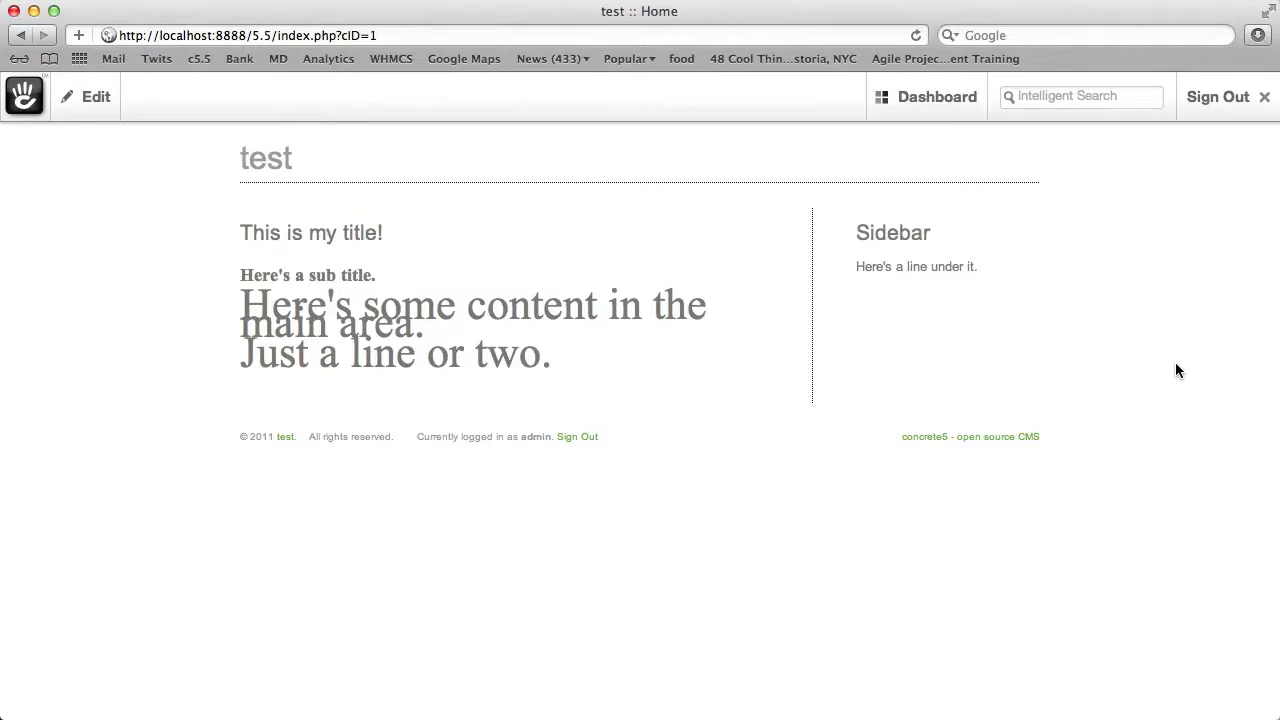
mouse_move(64, 155)
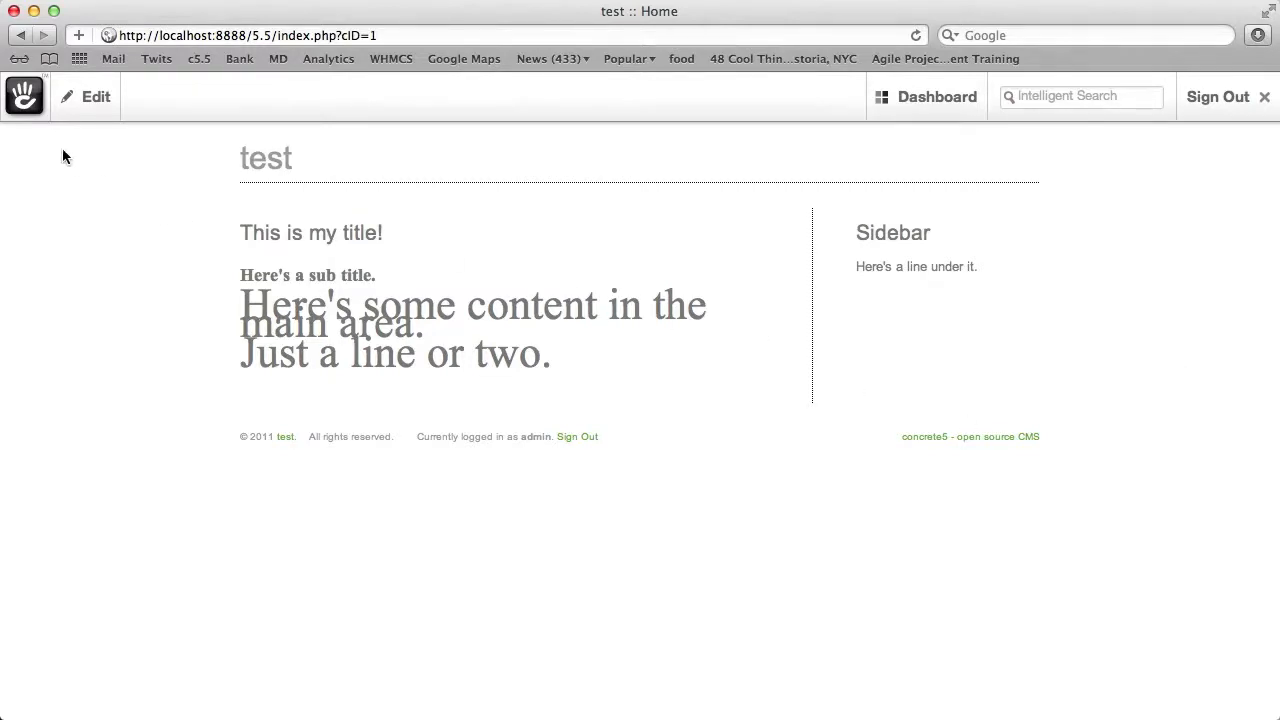
Step: Select and save the Green Salad theme in the home page's Design settings
click(95, 96)
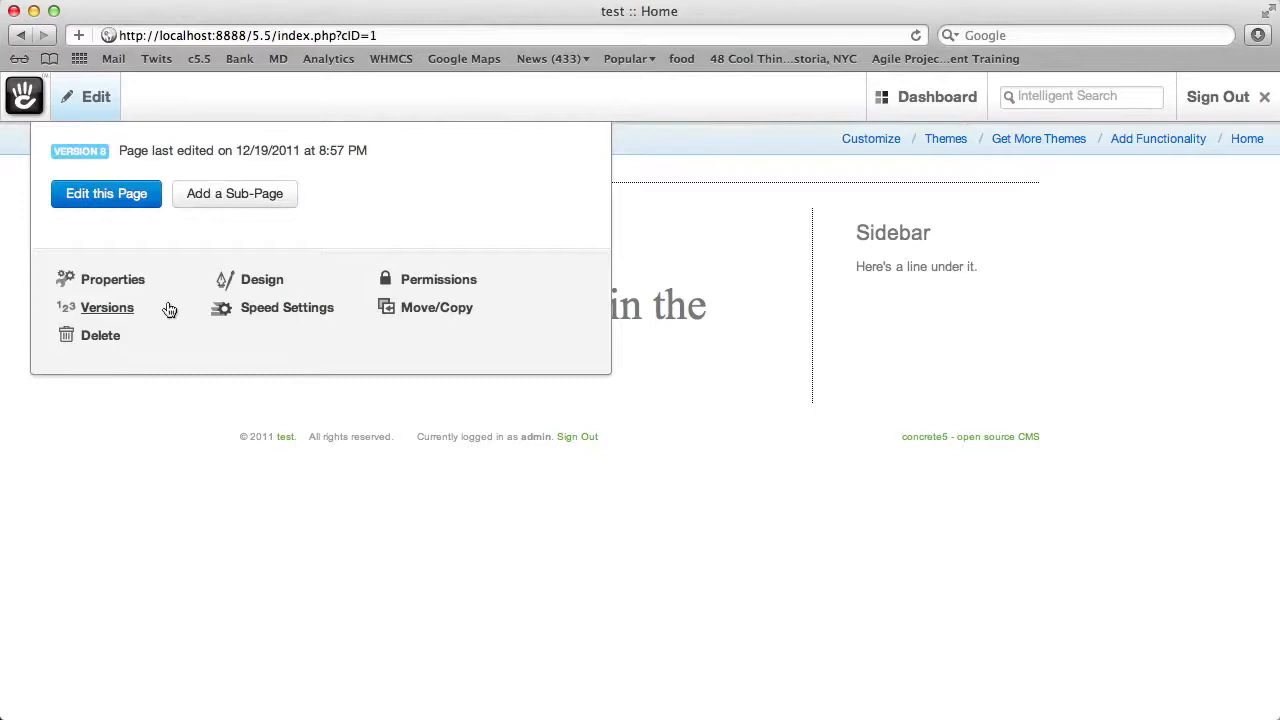
mouse_move(278, 361)
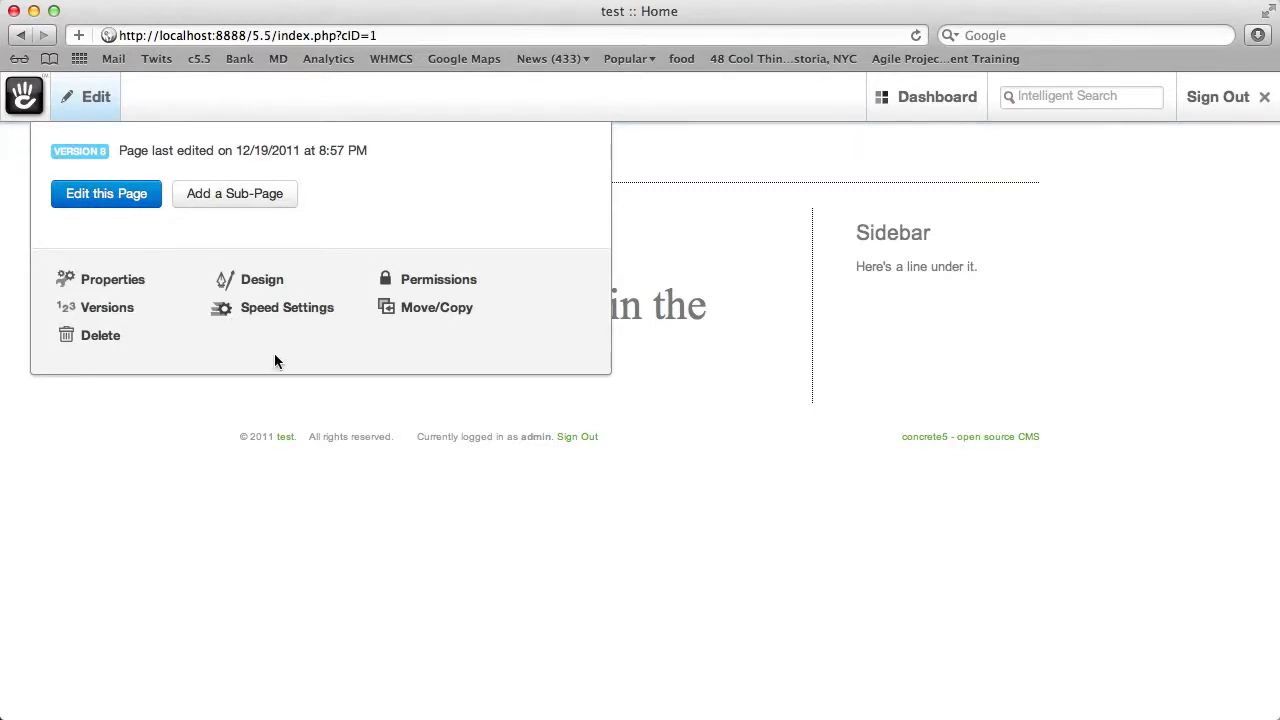
mouse_move(262, 280)
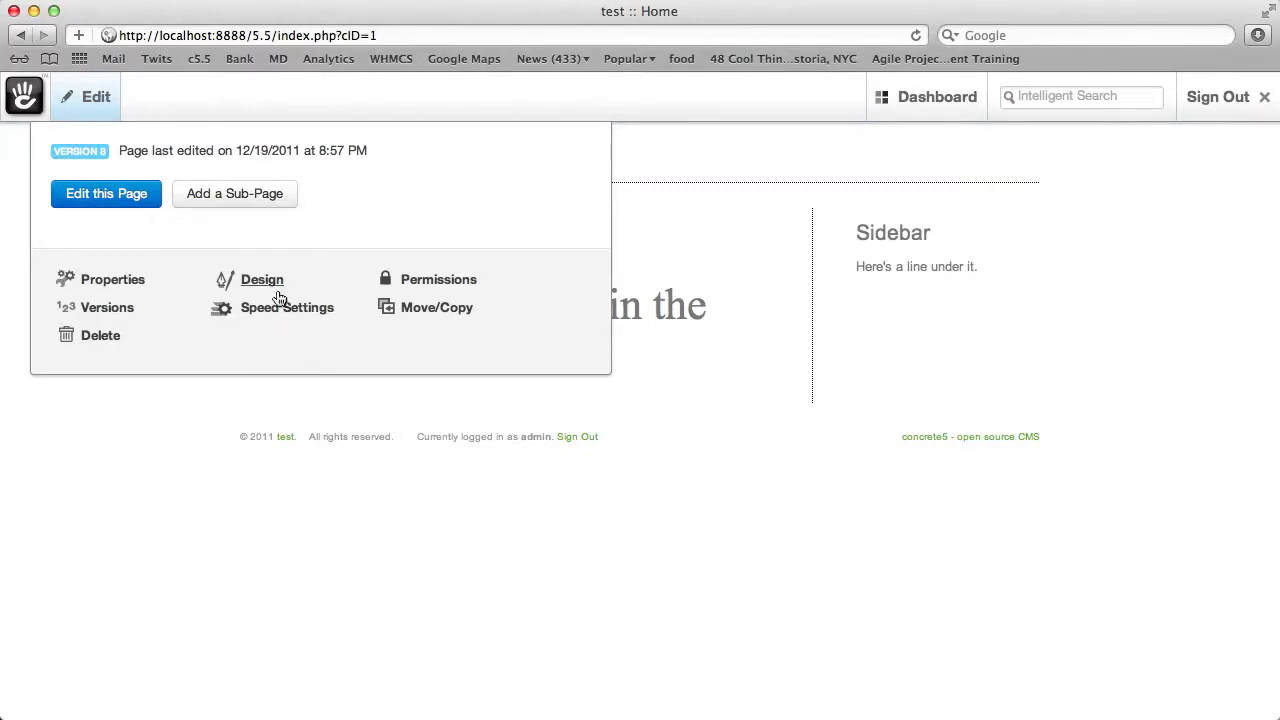
click(262, 279)
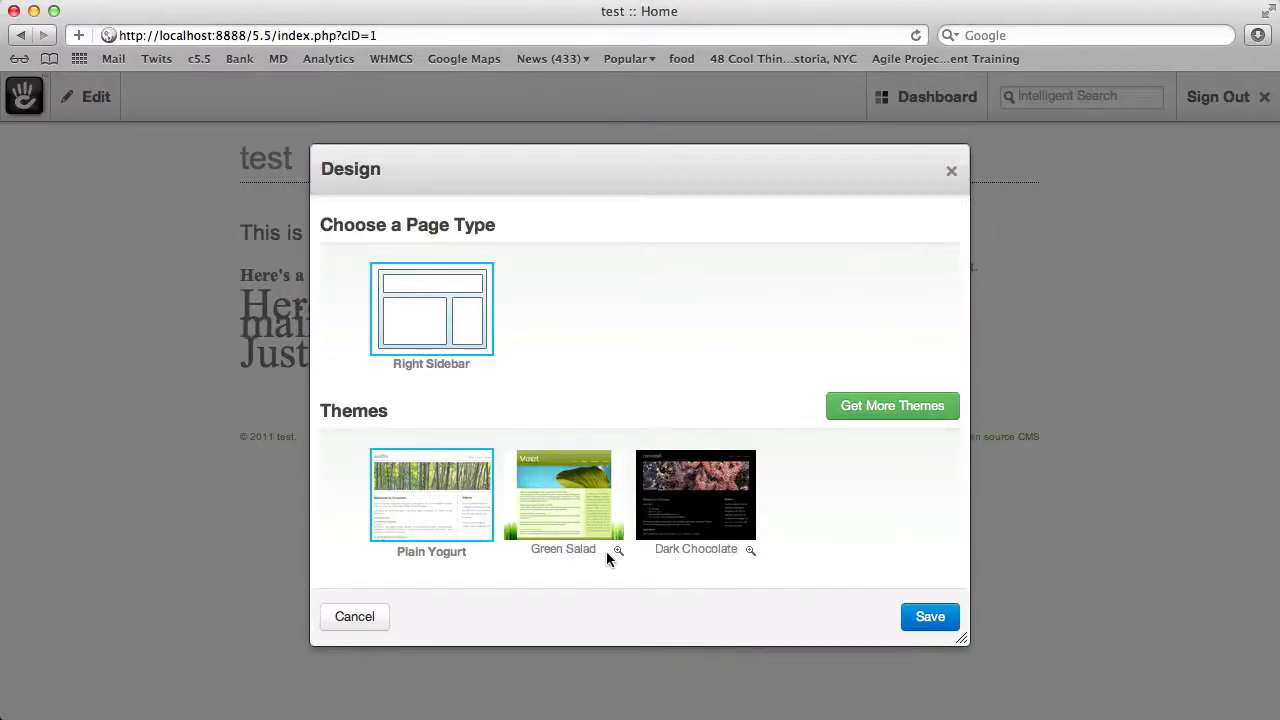
click(617, 551)
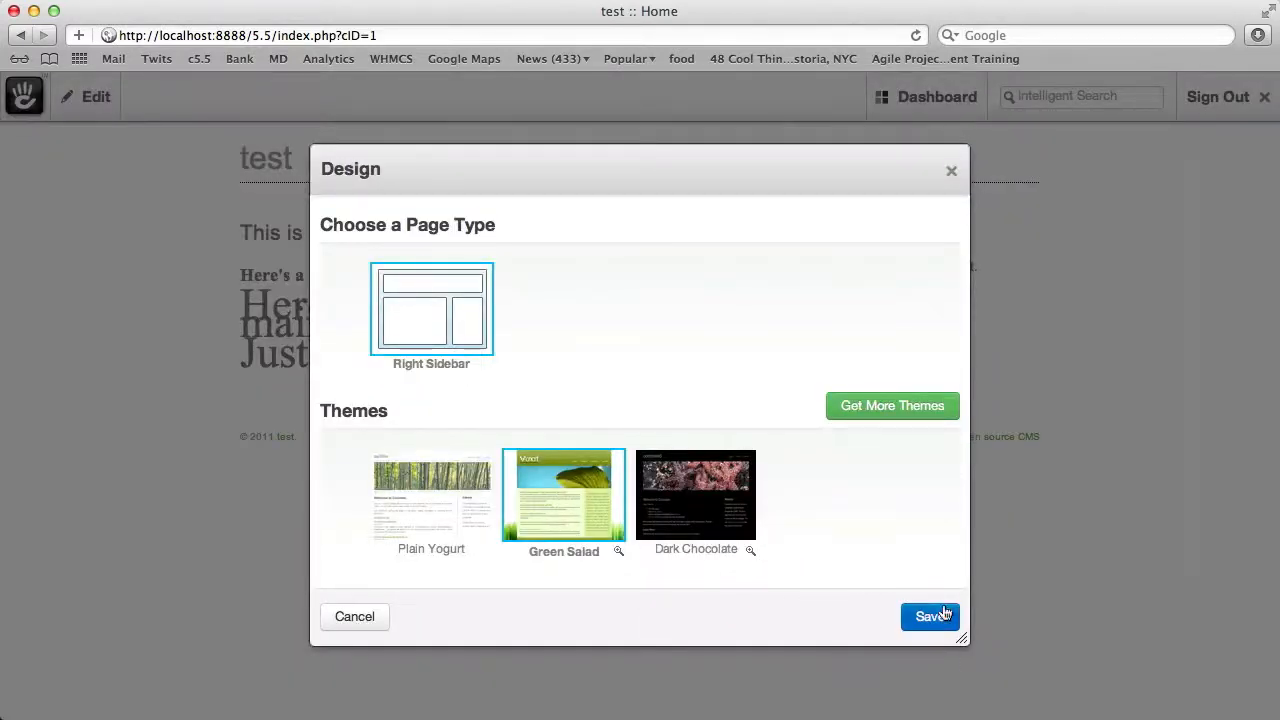
click(929, 616)
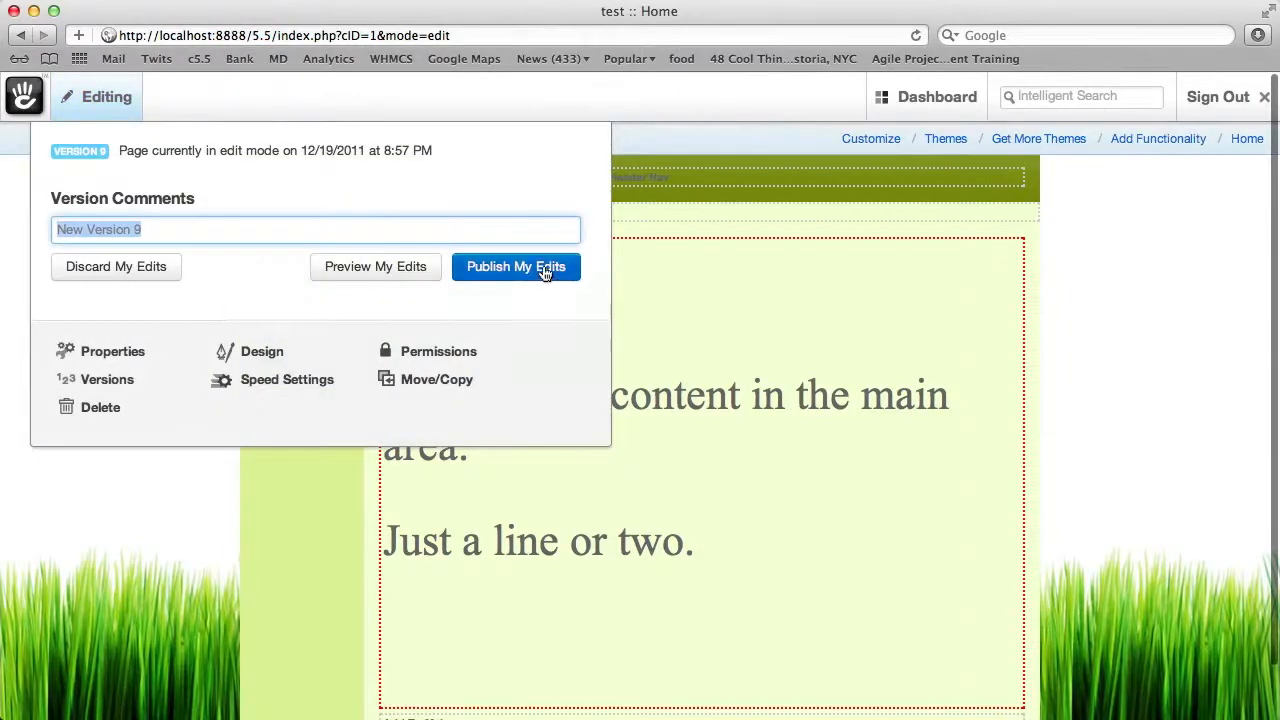
Step: Publish the Green Salad home page version and open the Dashboard menu
click(516, 266)
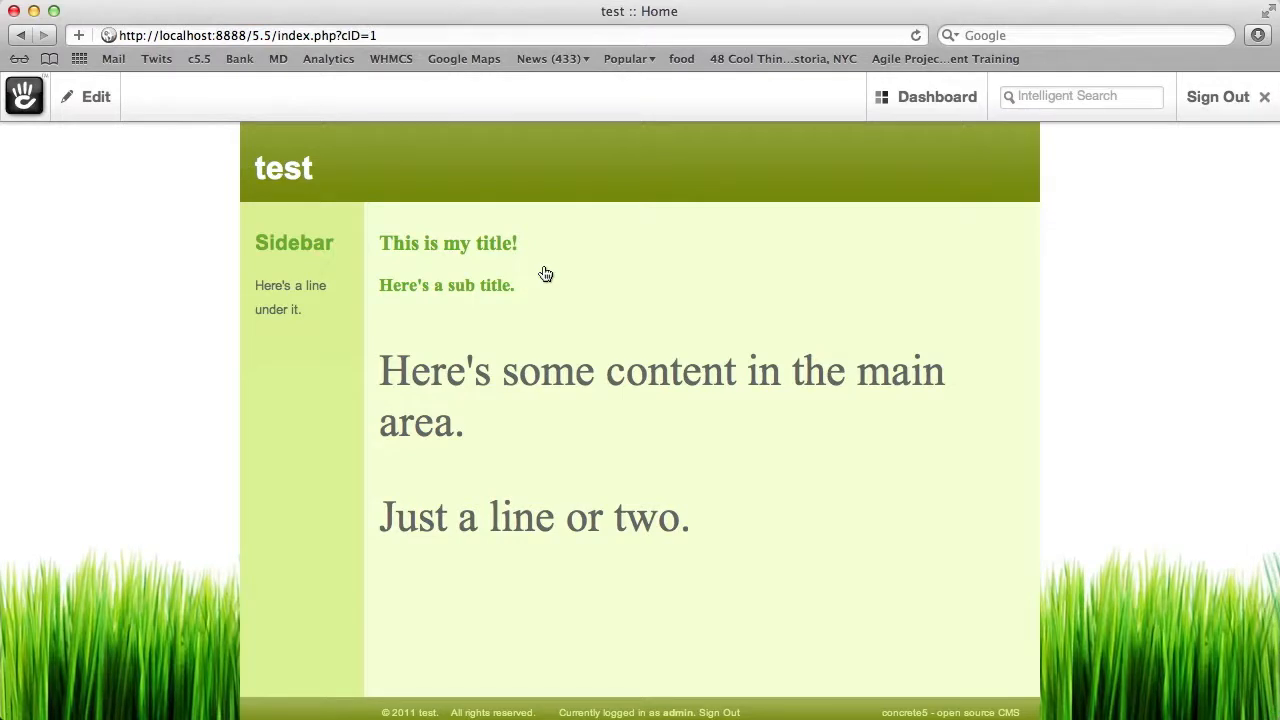
click(925, 96)
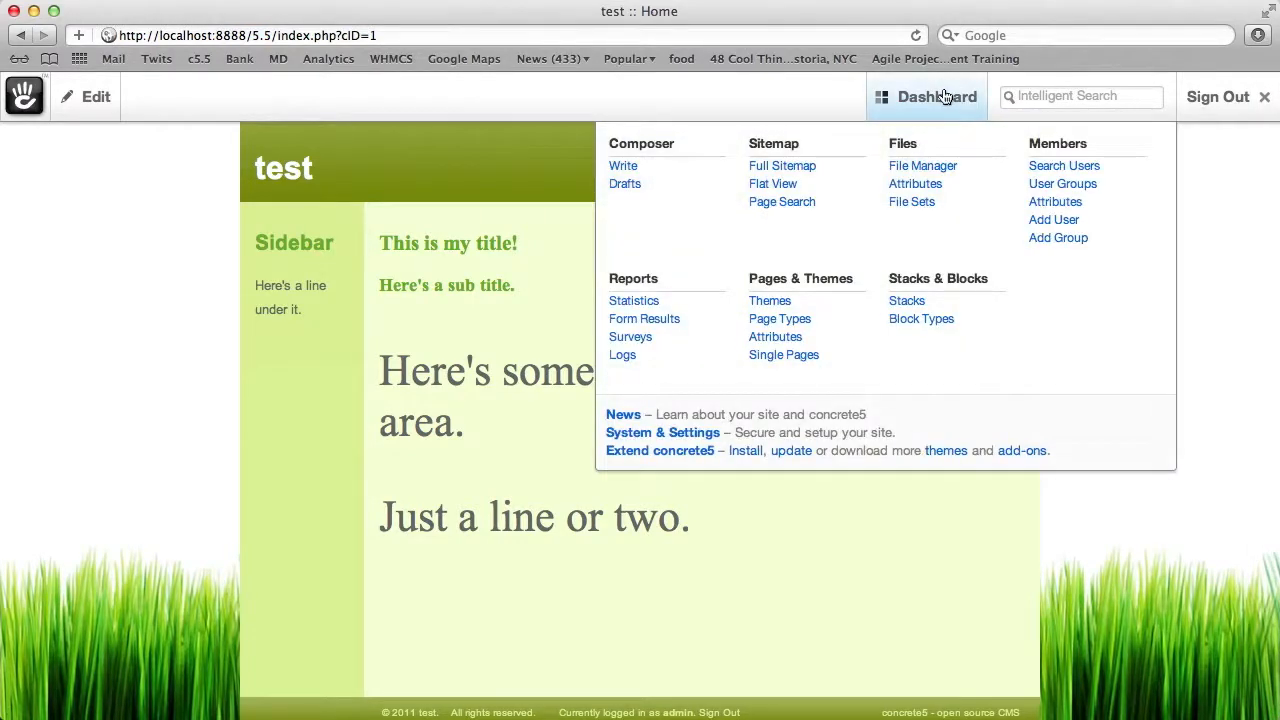
mouse_move(769, 300)
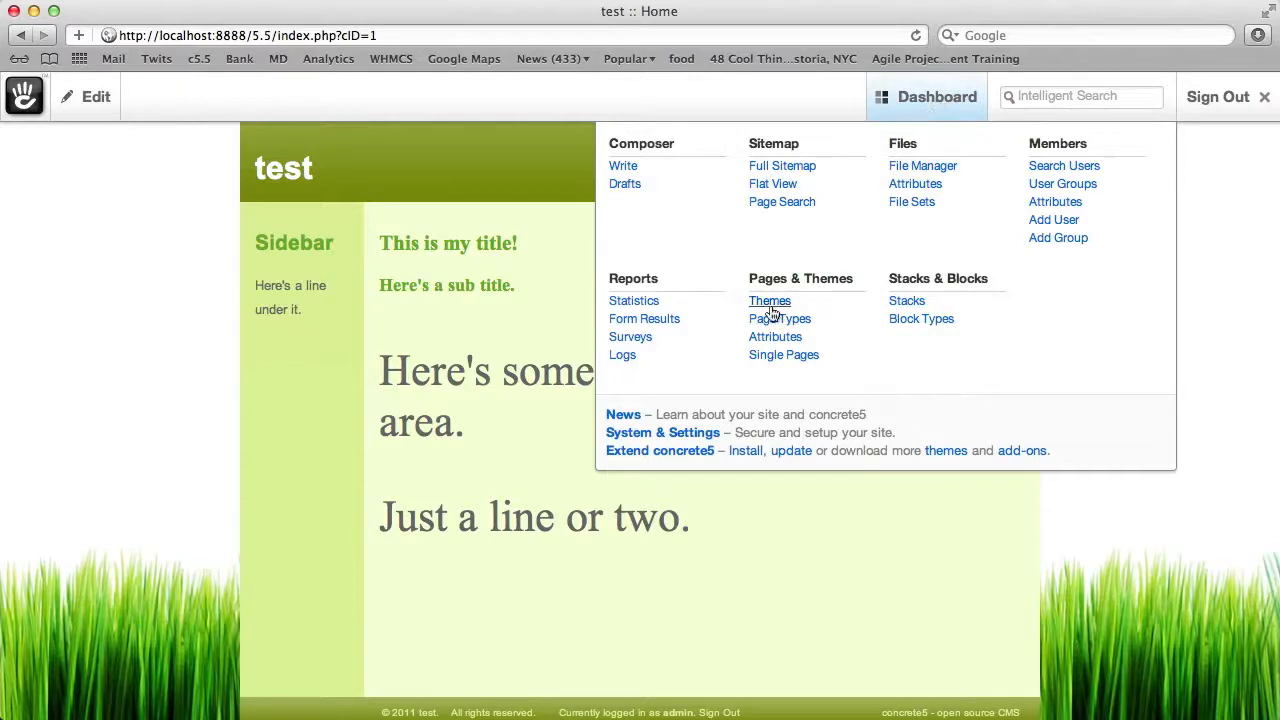
Step: Go to the Themes dashboard page and start customizing Dark Chocolate
click(770, 300)
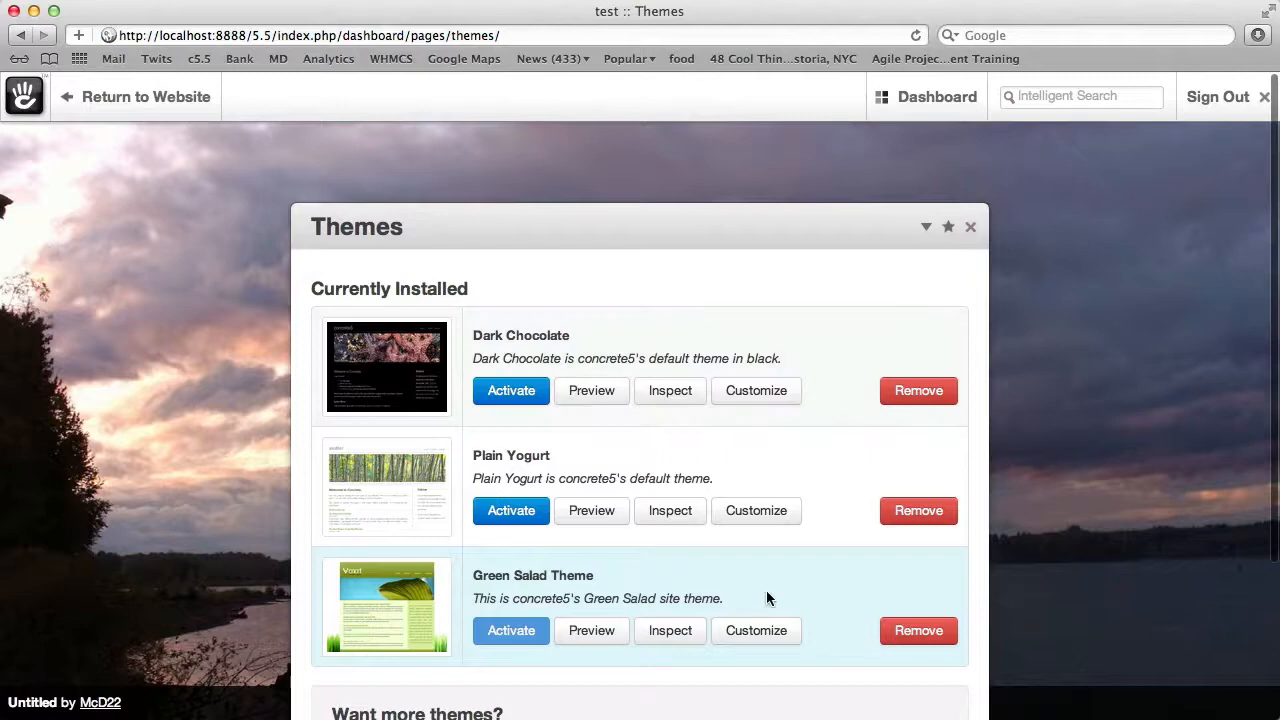
mouse_move(756, 390)
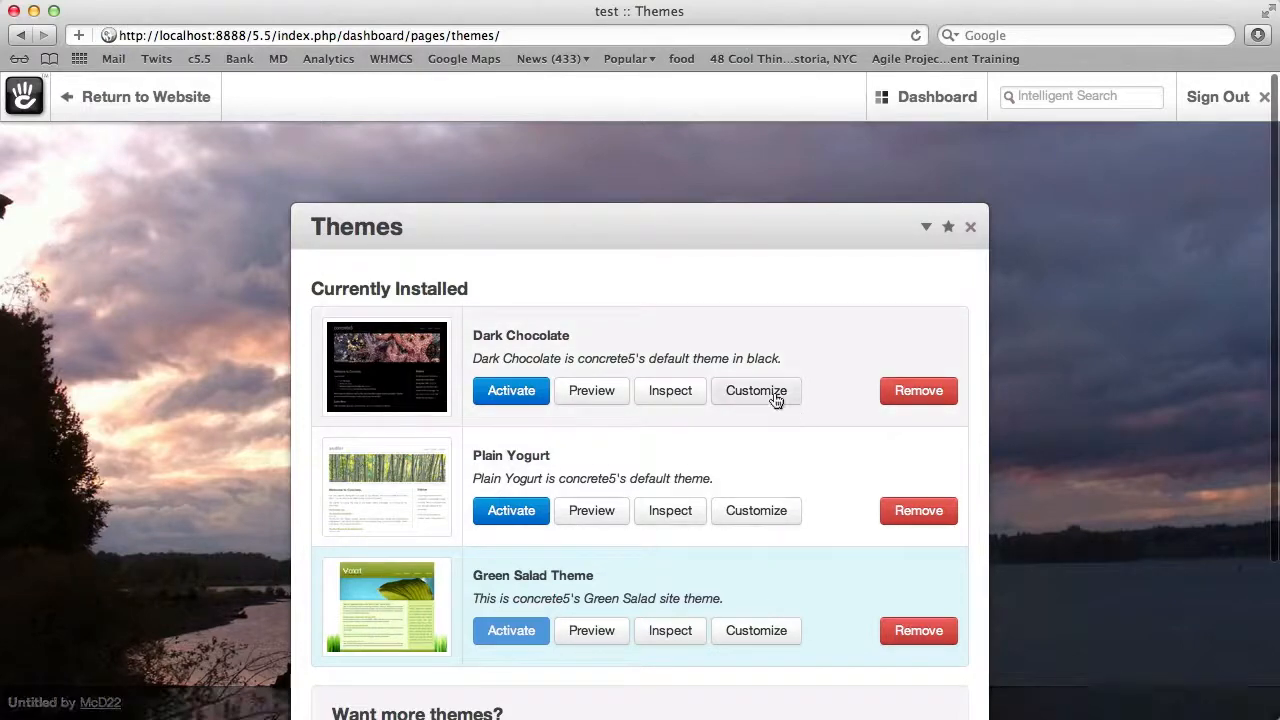
click(756, 390)
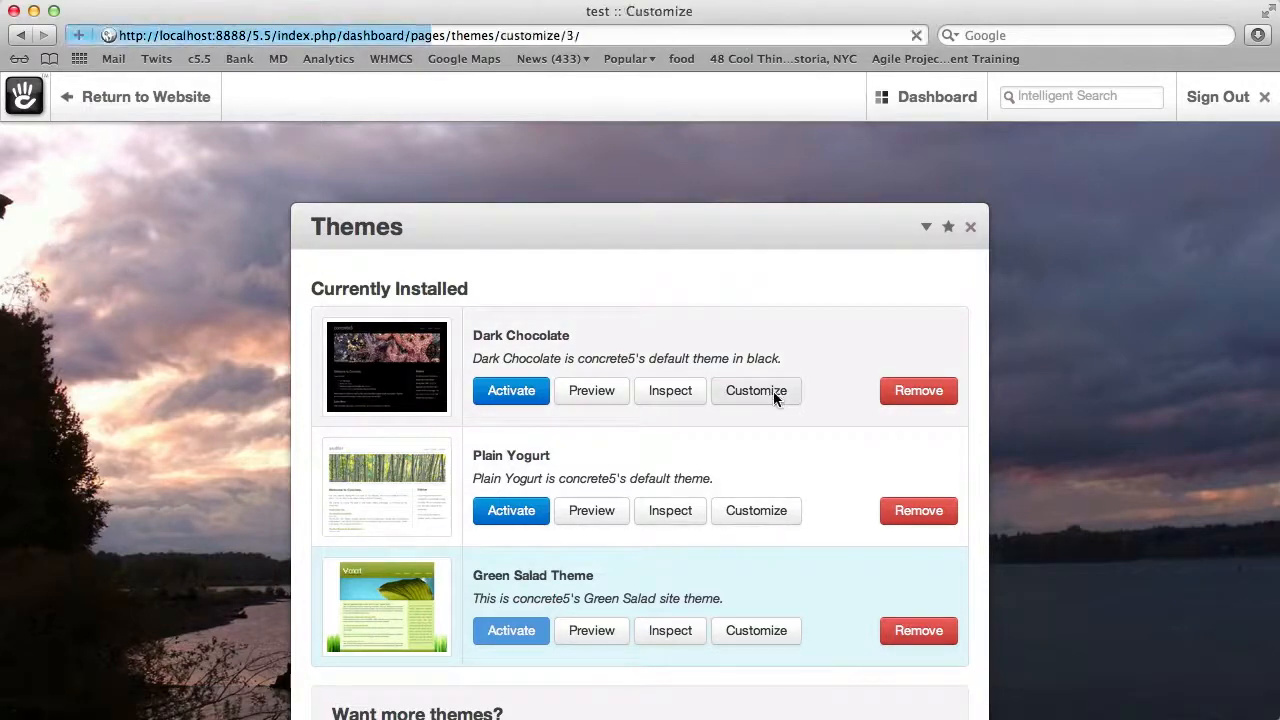
Step: Set Dark Chocolate's header logo to bright blue and background to dusty pink, then save
click(756, 390)
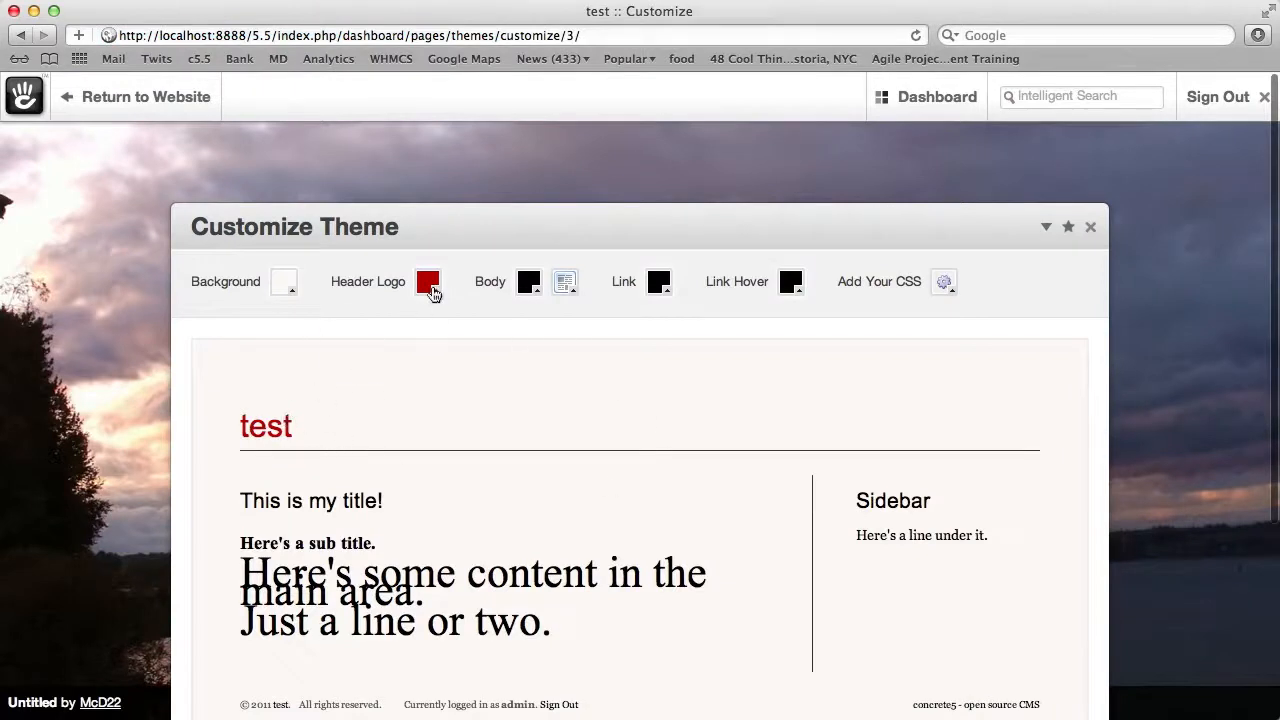
click(428, 281)
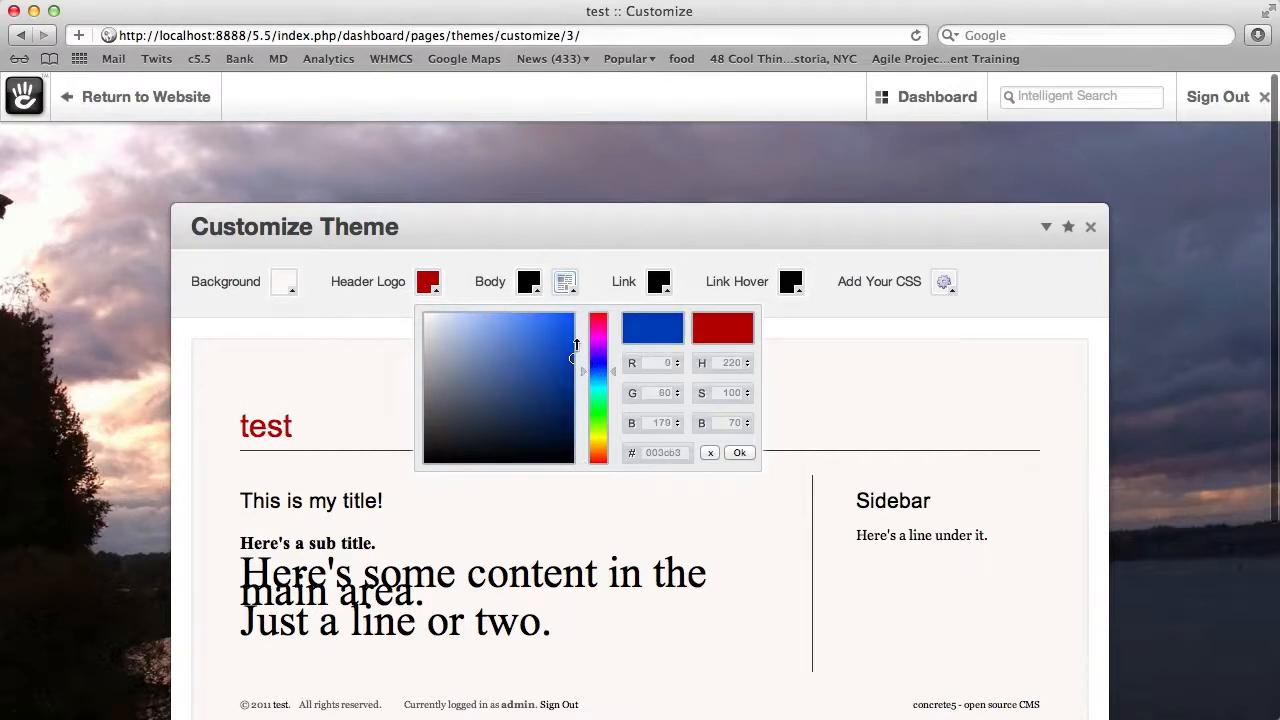
click(739, 452)
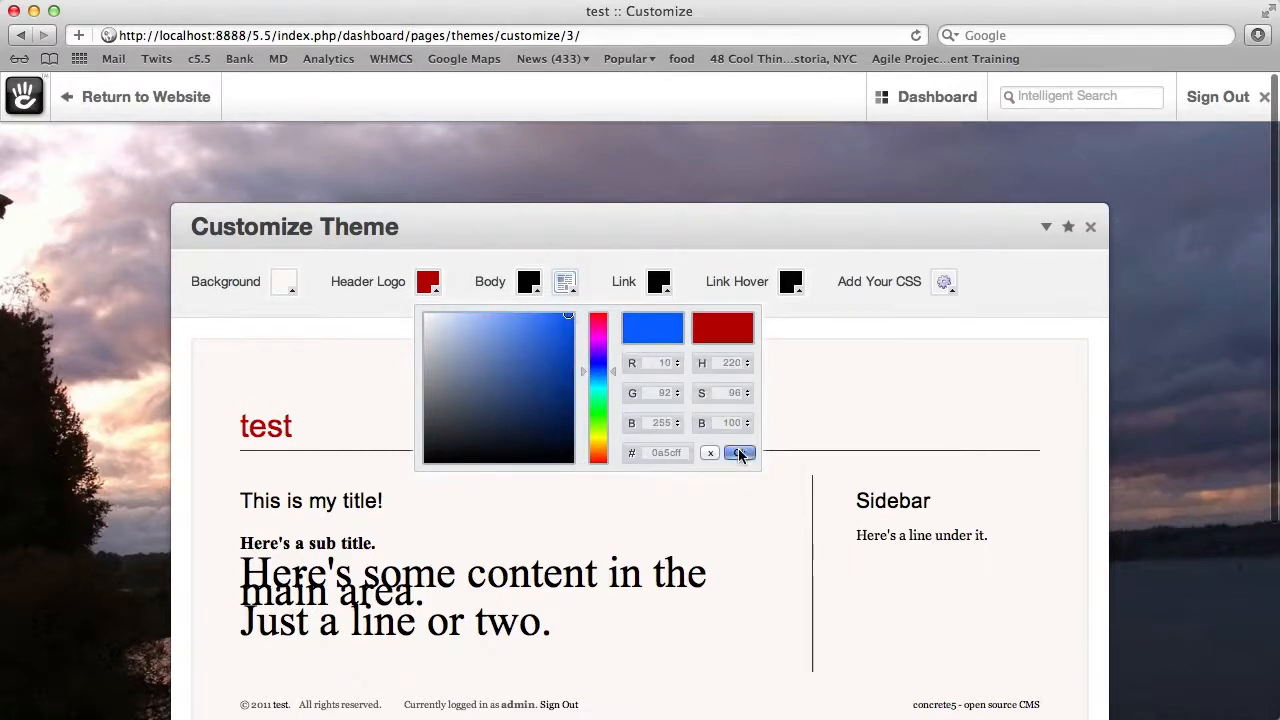
click(739, 452)
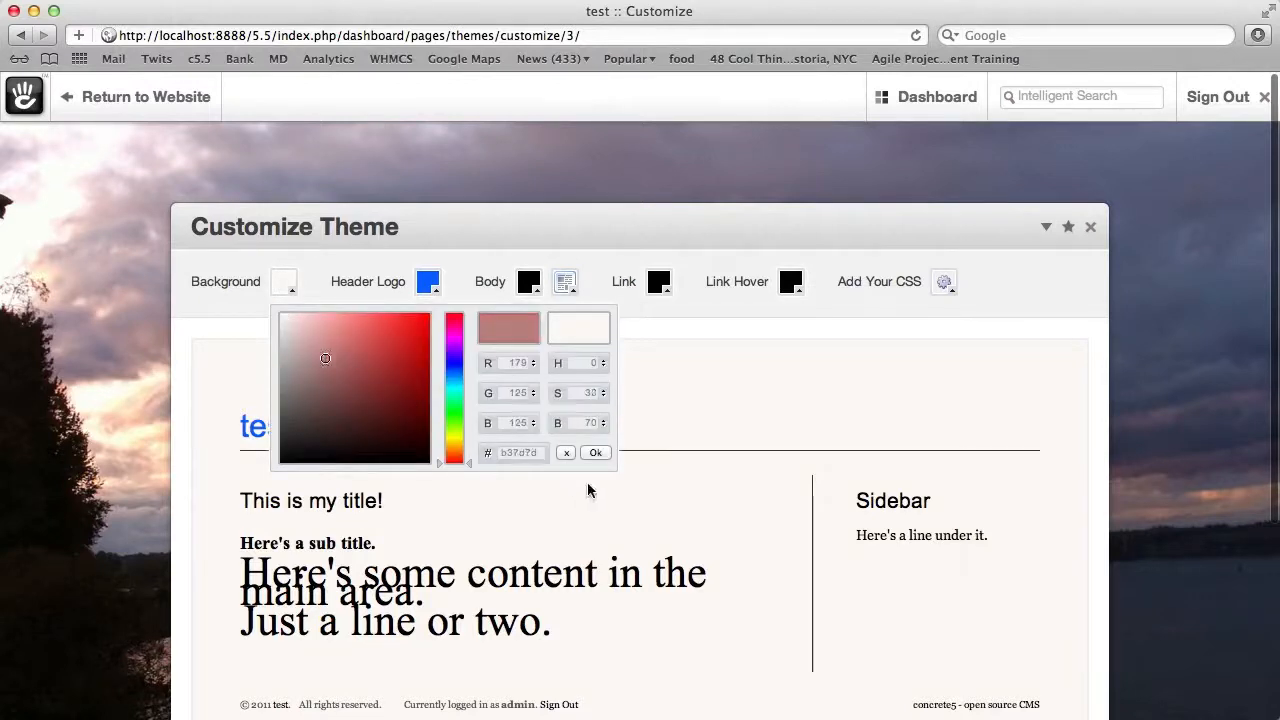
click(595, 452)
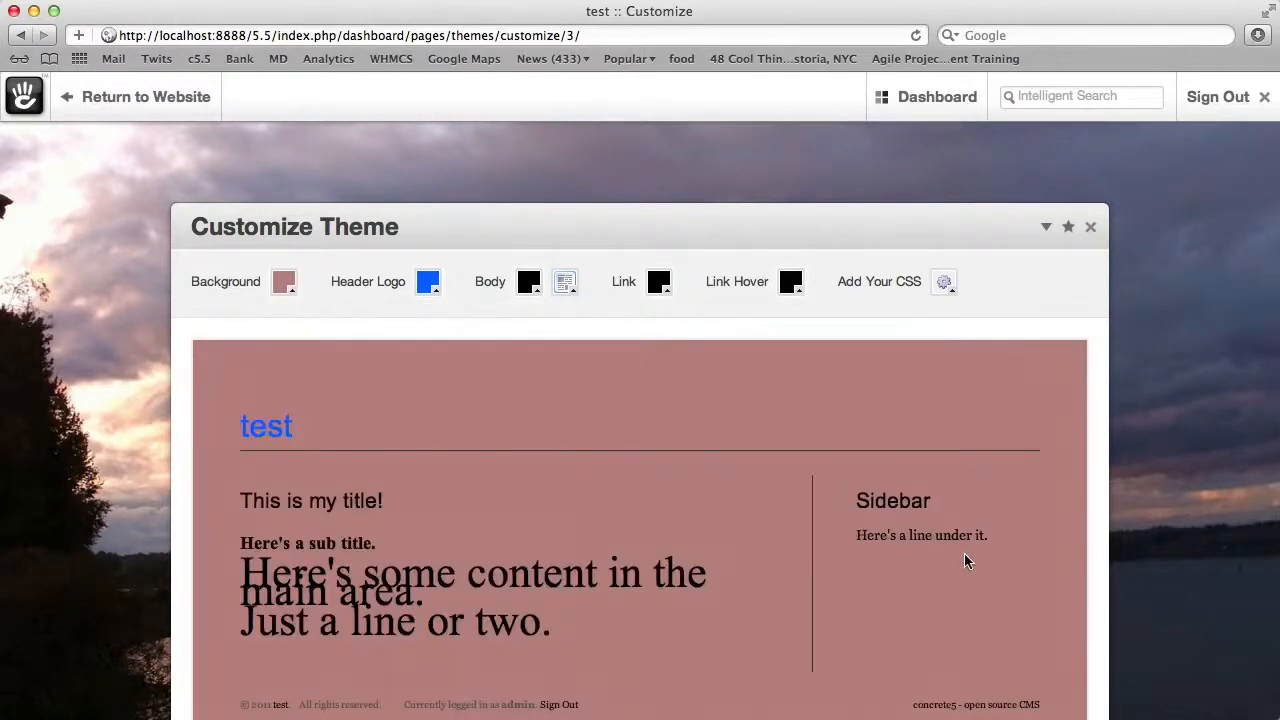
scroll(down, 3)
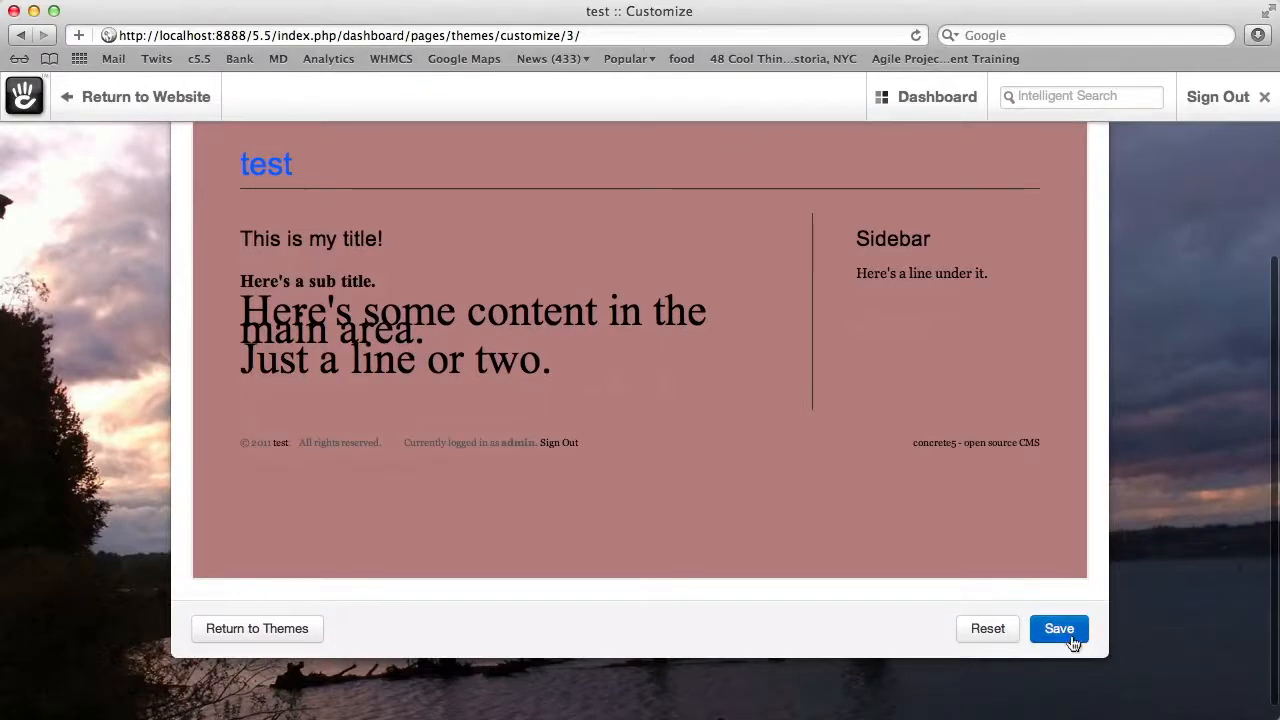
click(1058, 628)
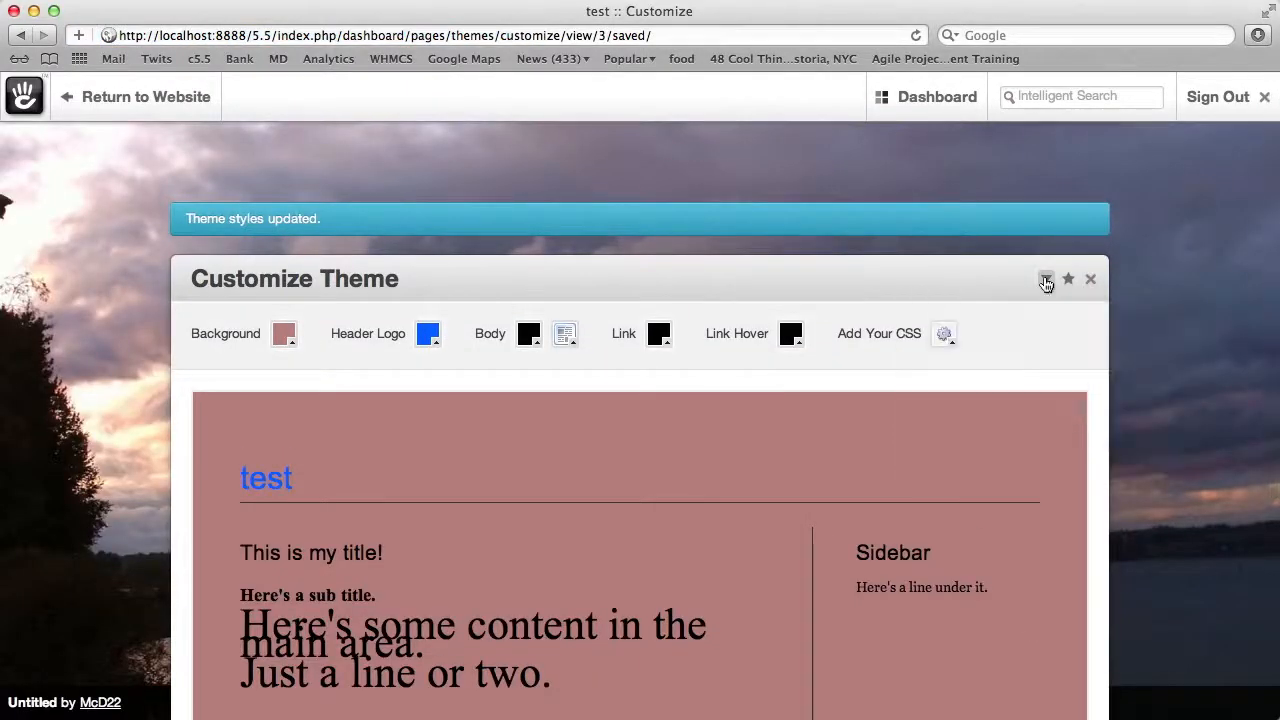
Step: Activate the customized Dark Chocolate theme on all pages and return to the website
click(1046, 279)
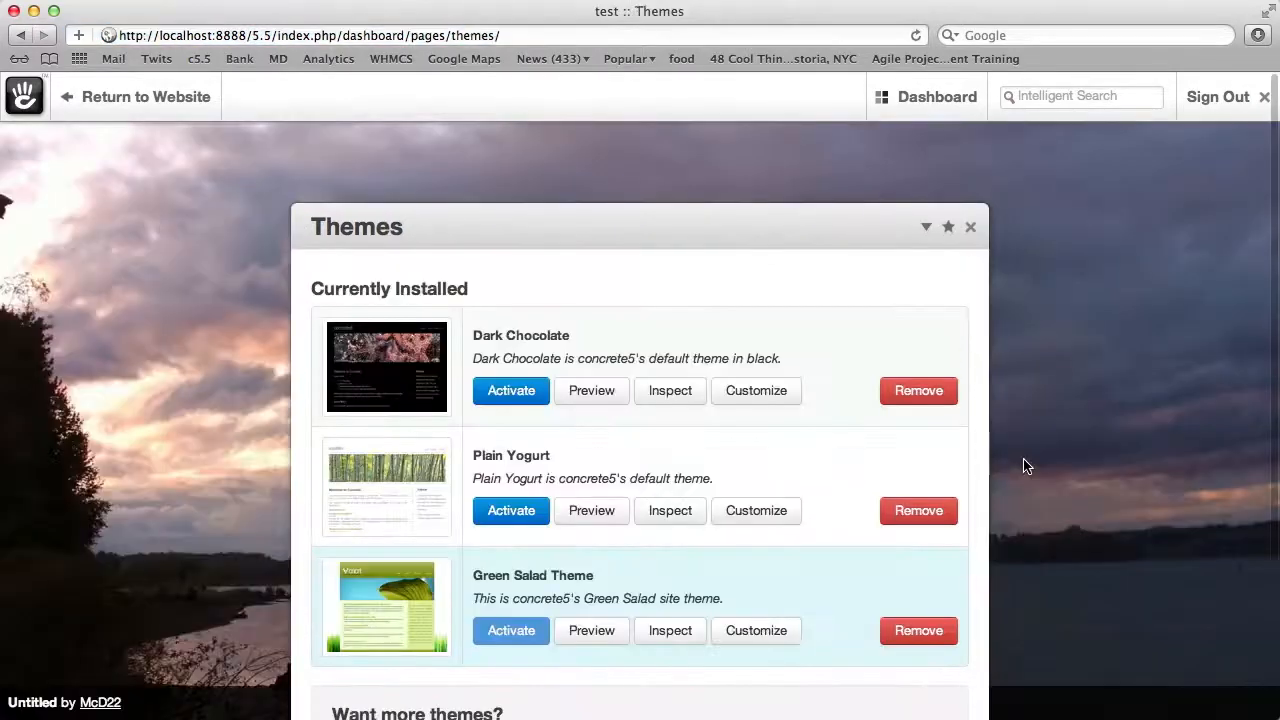
click(511, 390)
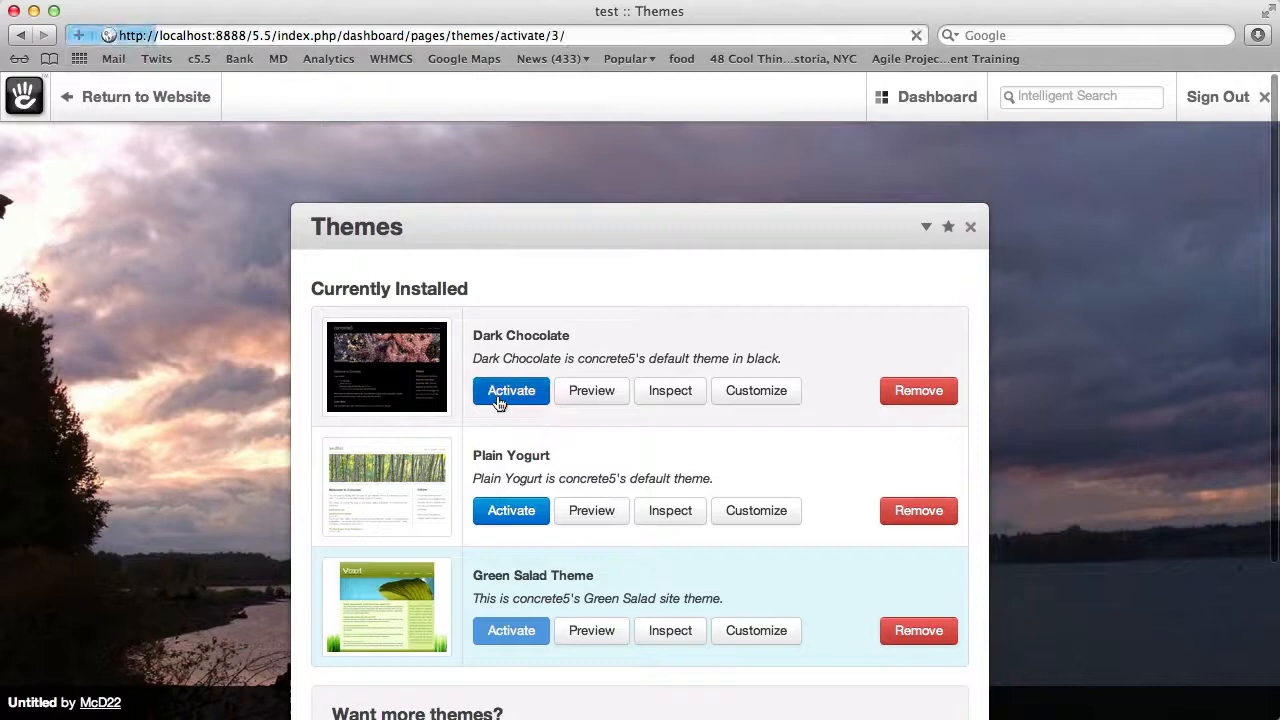
click(511, 390)
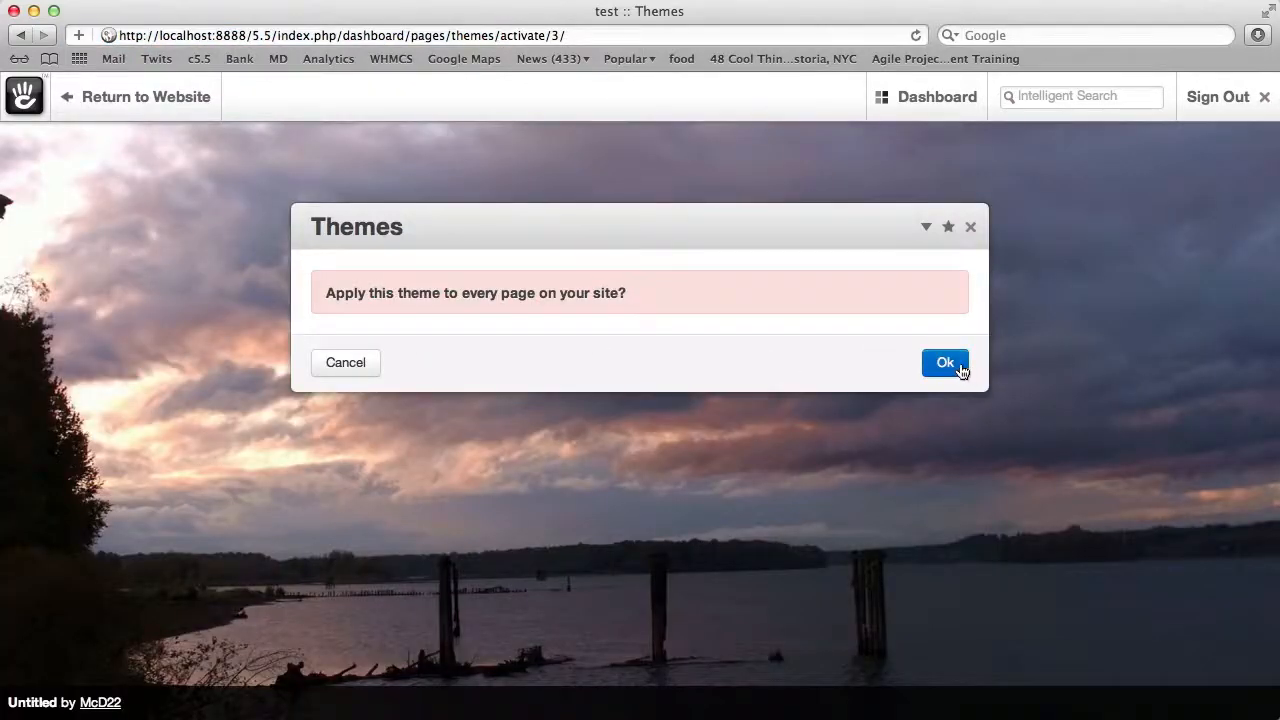
click(945, 362)
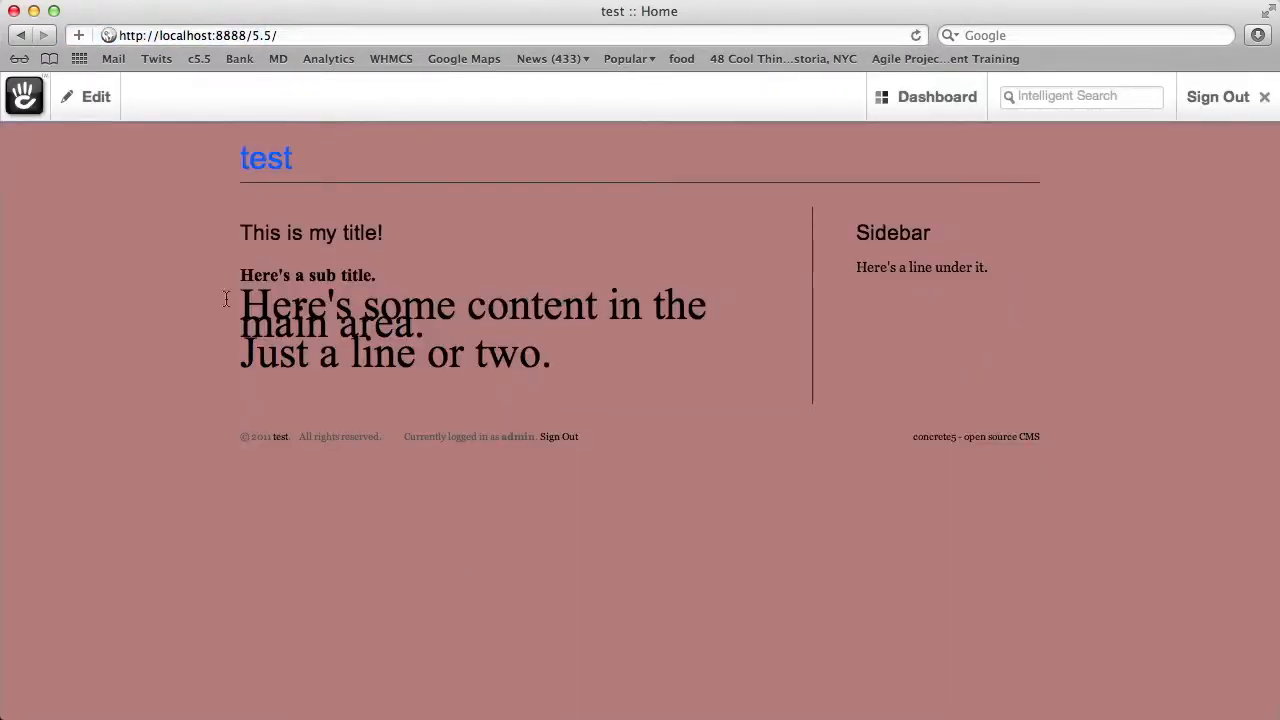
Step: Download and install the Holiday Yogurt theme via Design > Get More Themes
click(95, 96)
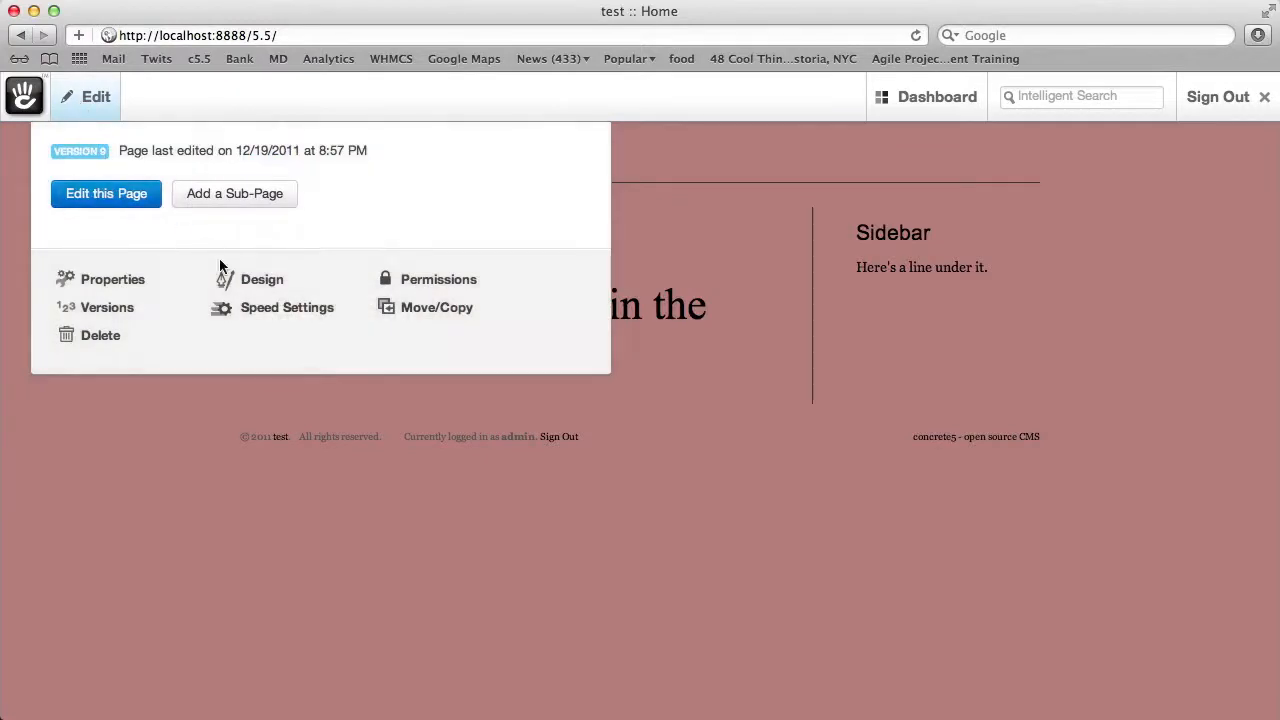
click(261, 279)
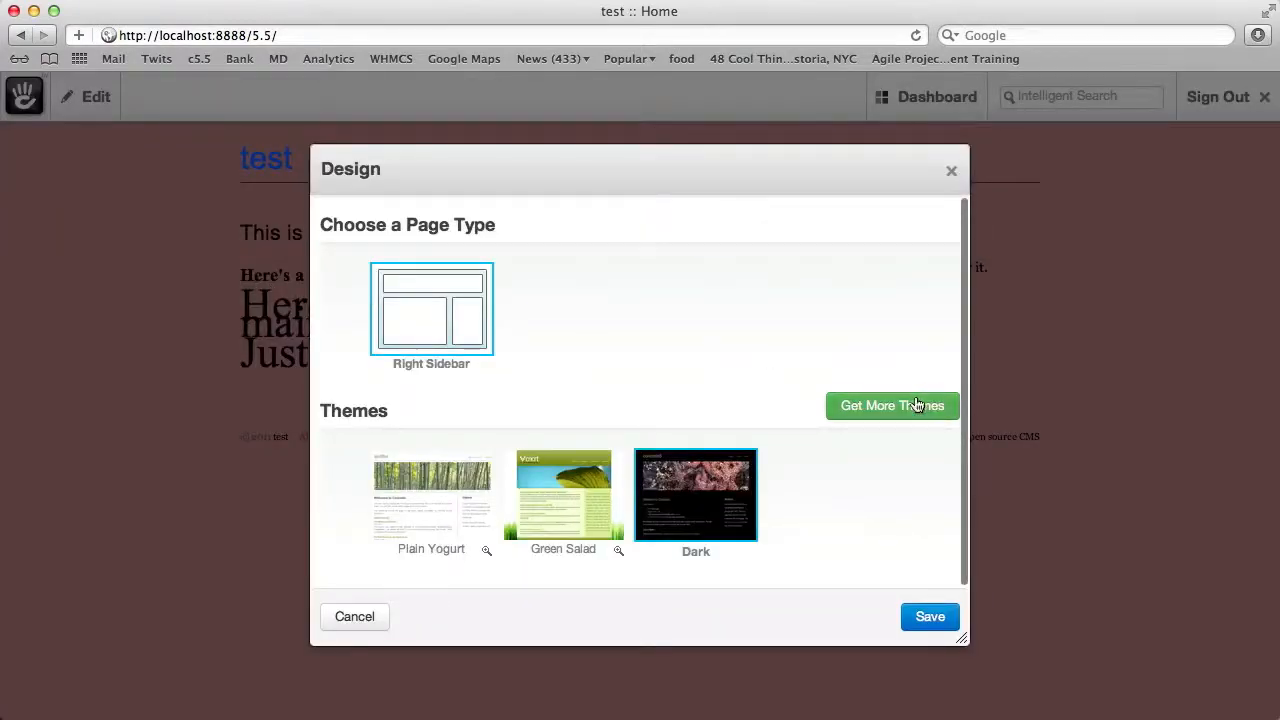
click(891, 405)
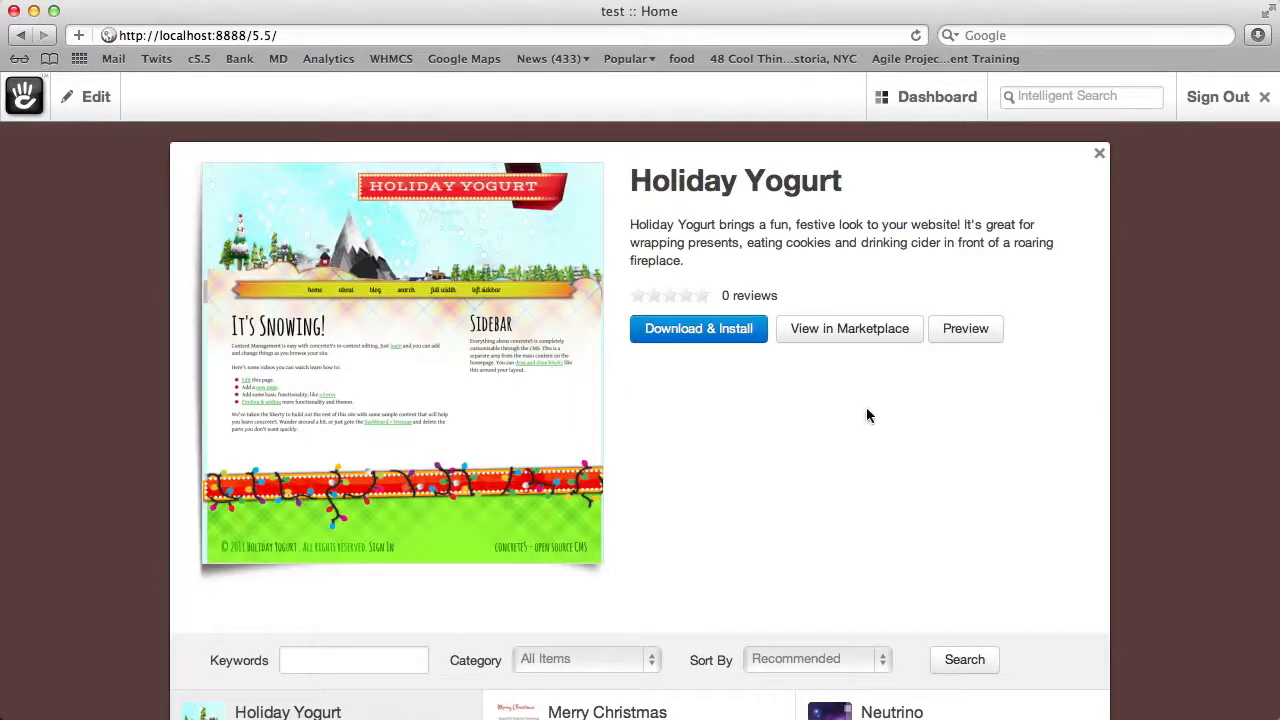
mouse_move(718, 427)
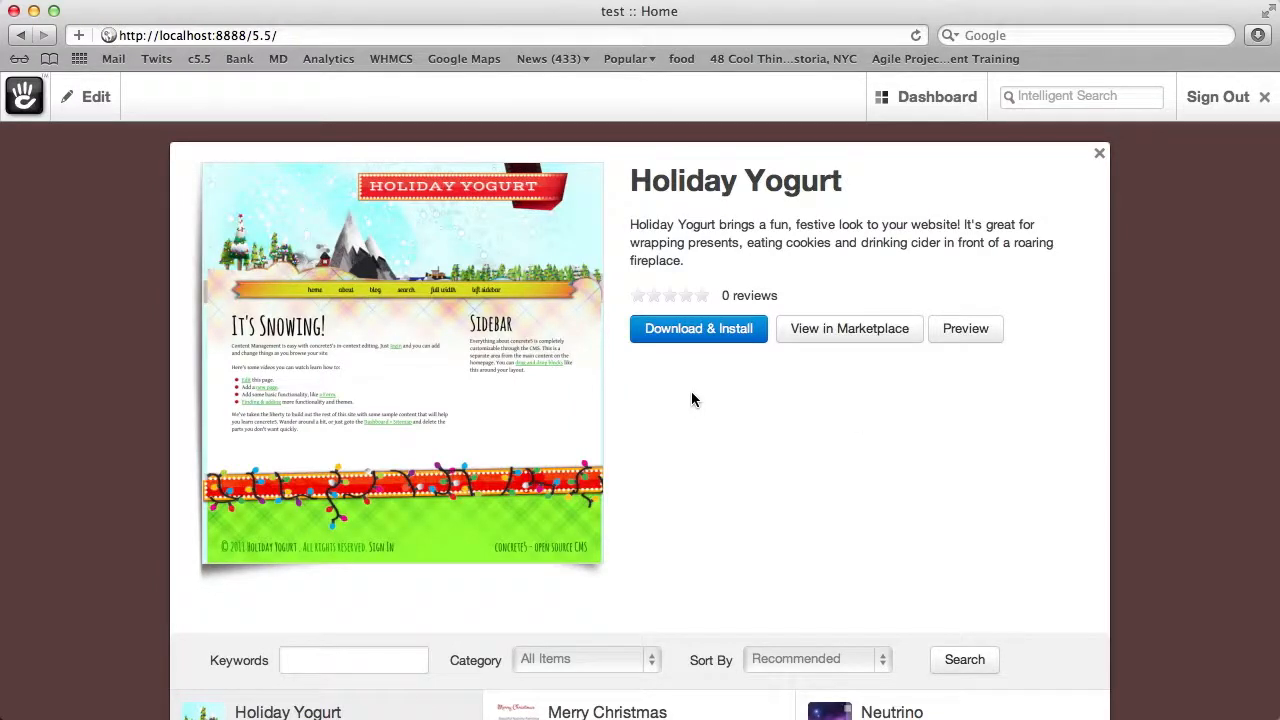
click(698, 328)
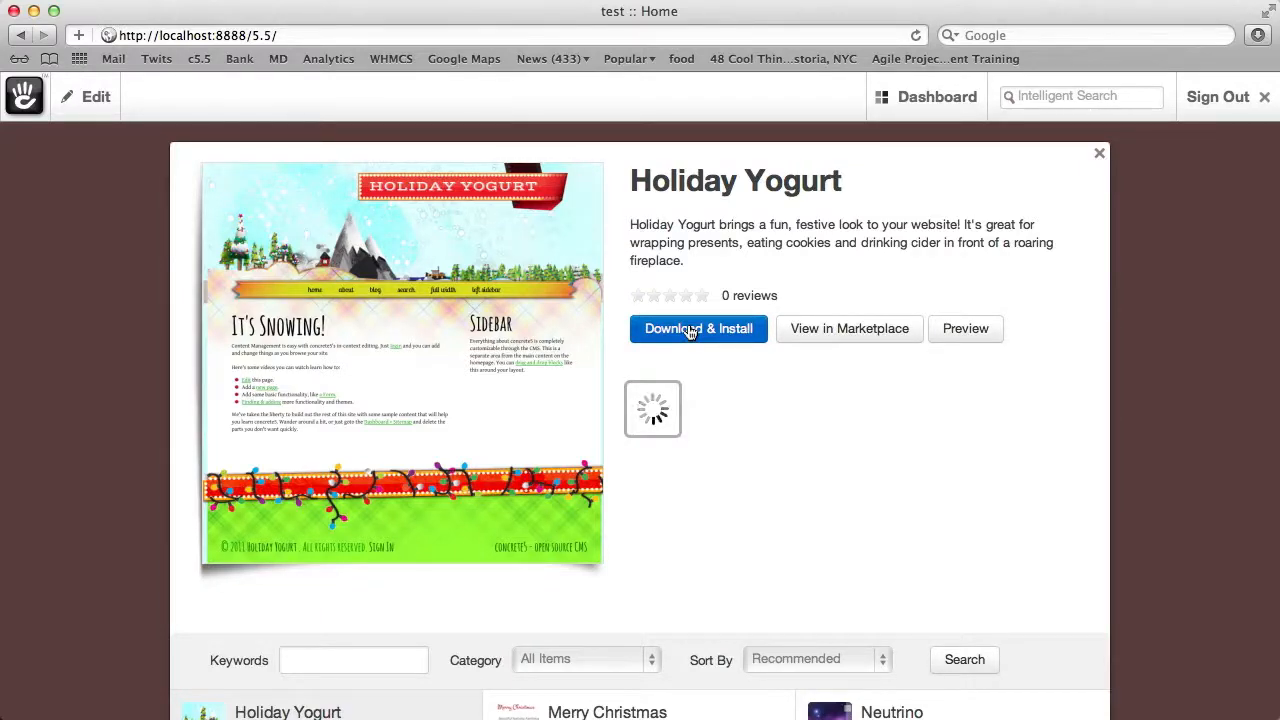
click(698, 328)
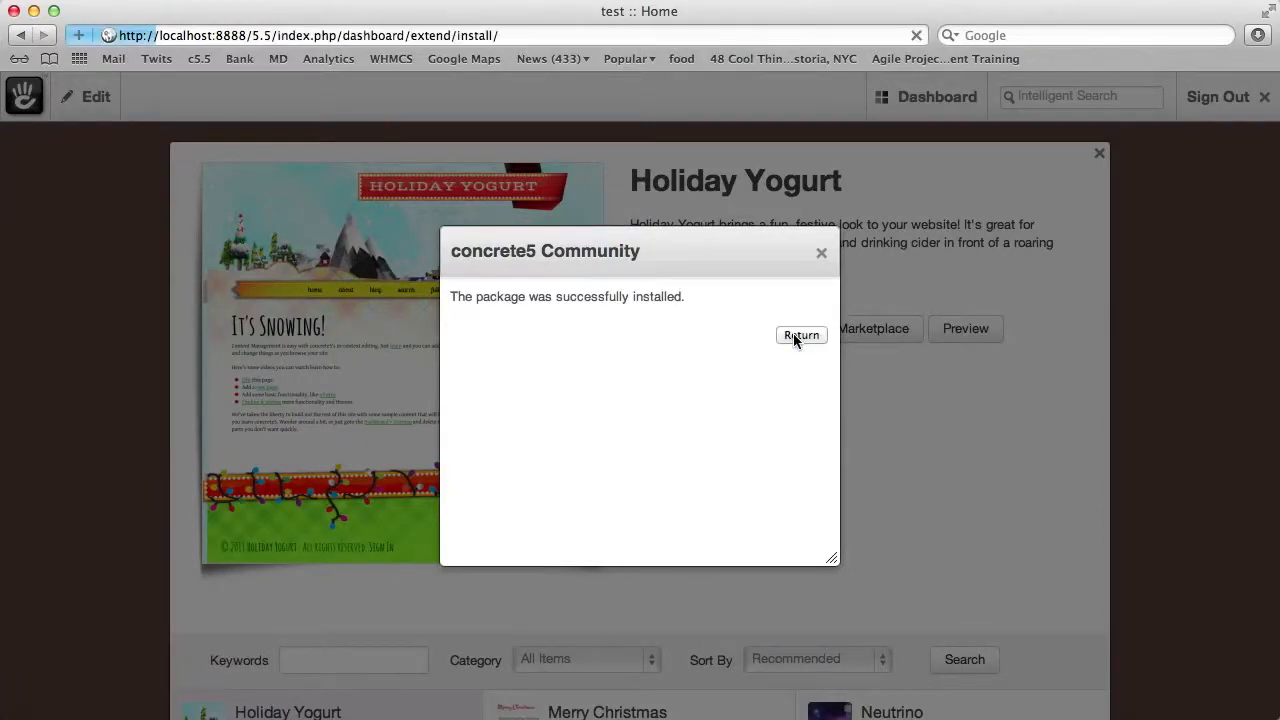
Step: Apply Holiday Yogurt to every page, return to the home page, and exit edit mode
click(801, 335)
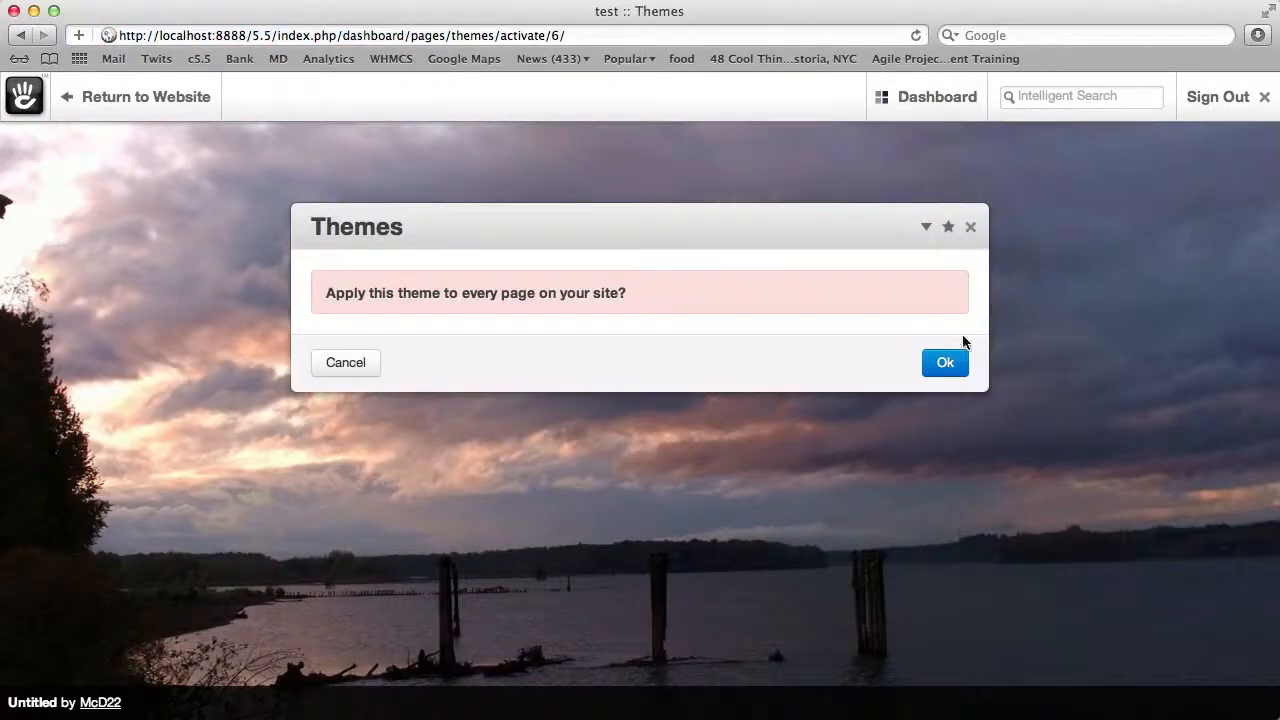
click(944, 362)
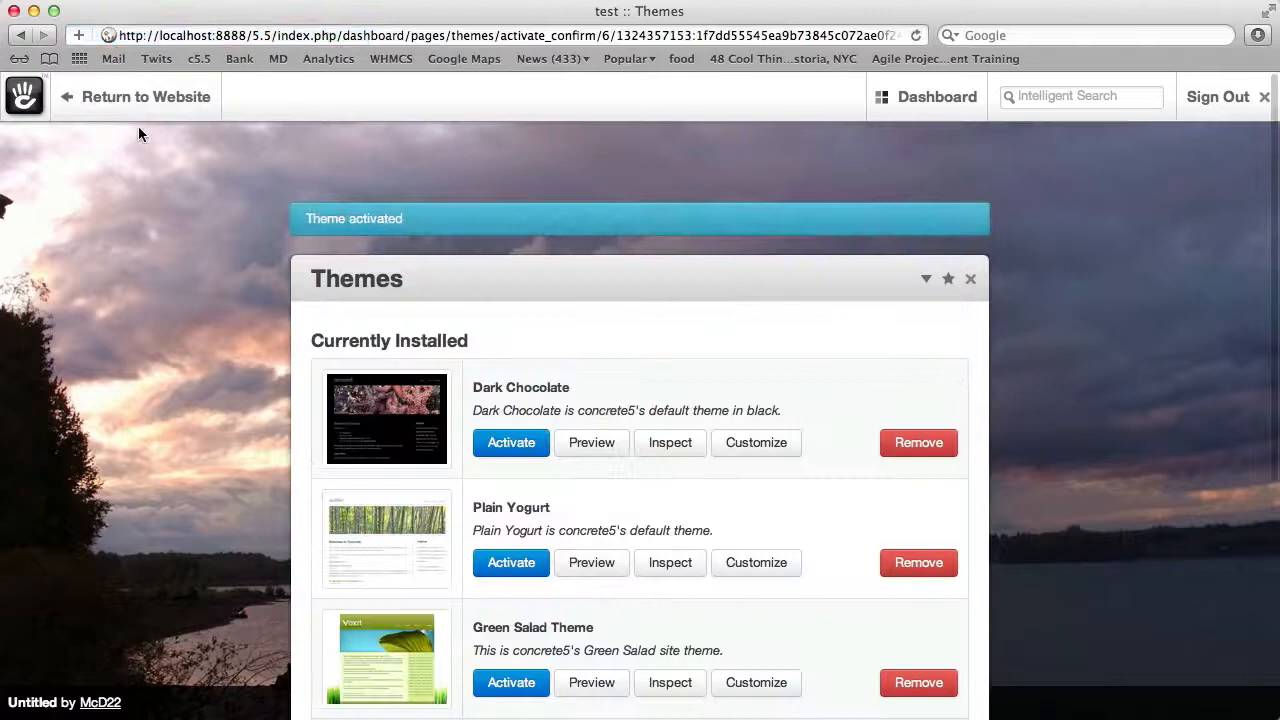
click(146, 96)
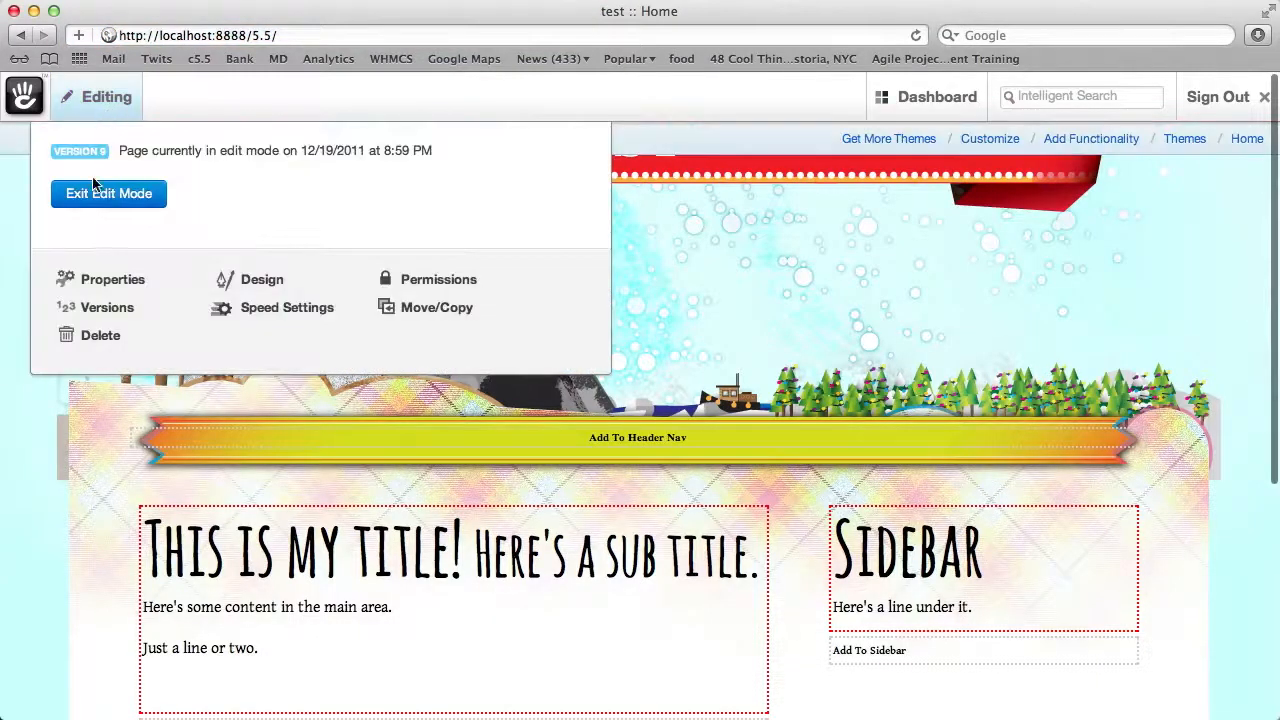
click(108, 193)
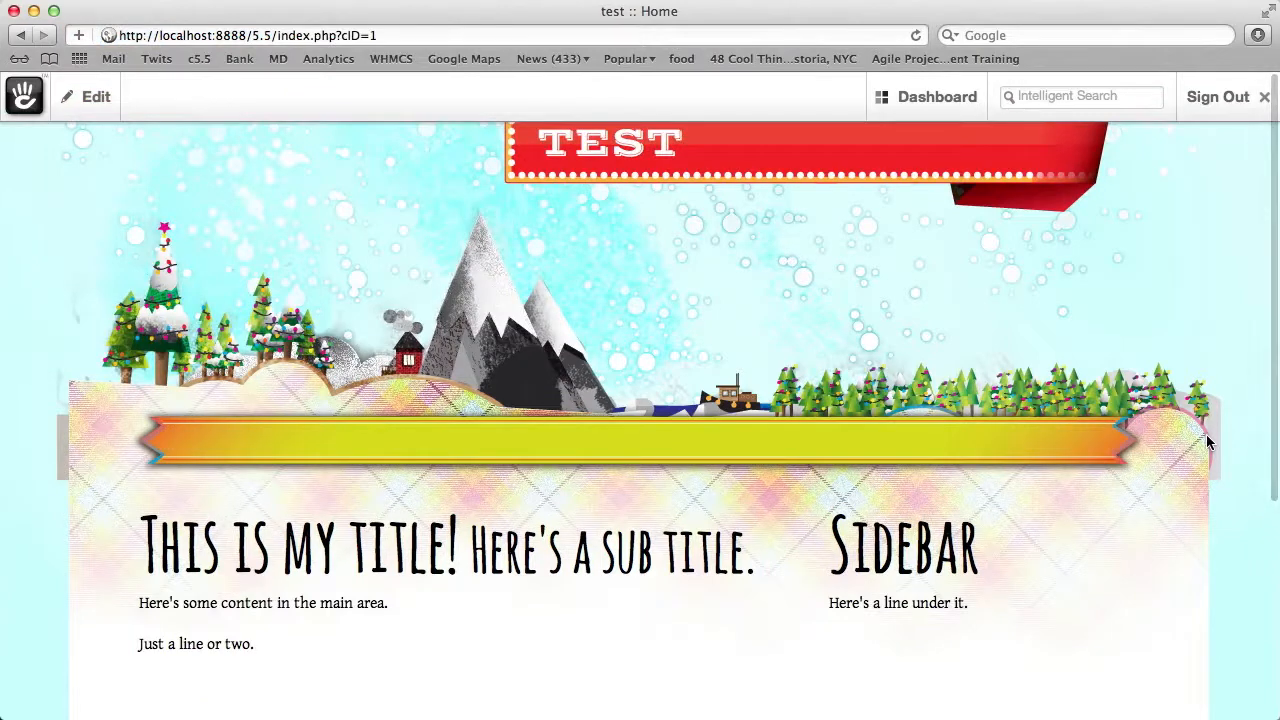